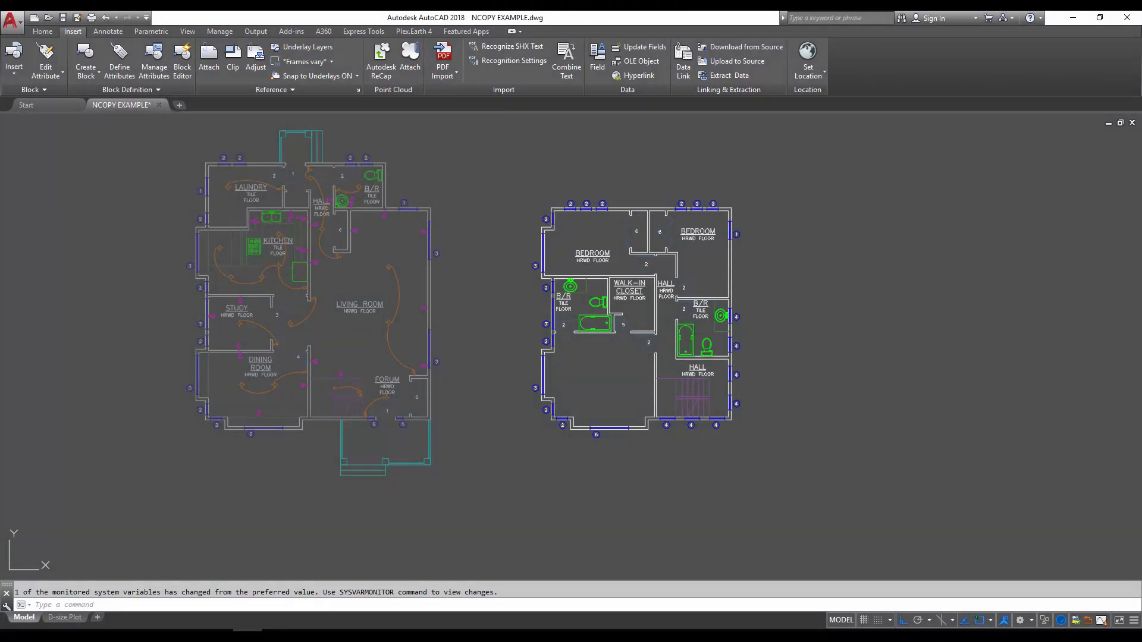
{"action": "mouse_move", "coordinate": [407, 277]}
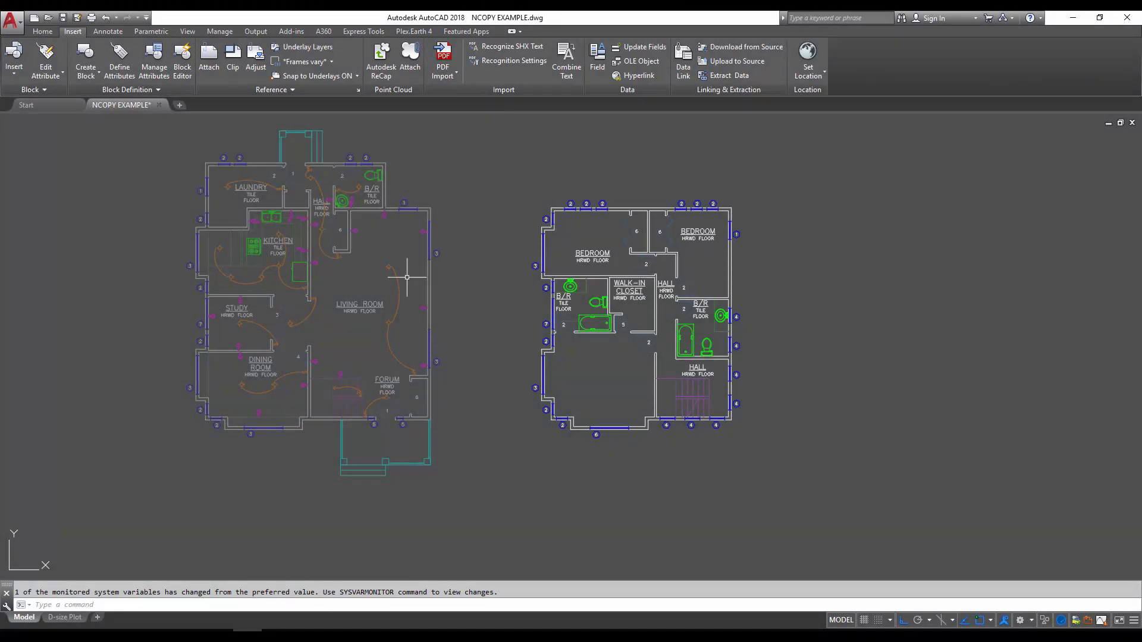
{"action": "mouse_move", "coordinate": [452, 270]}
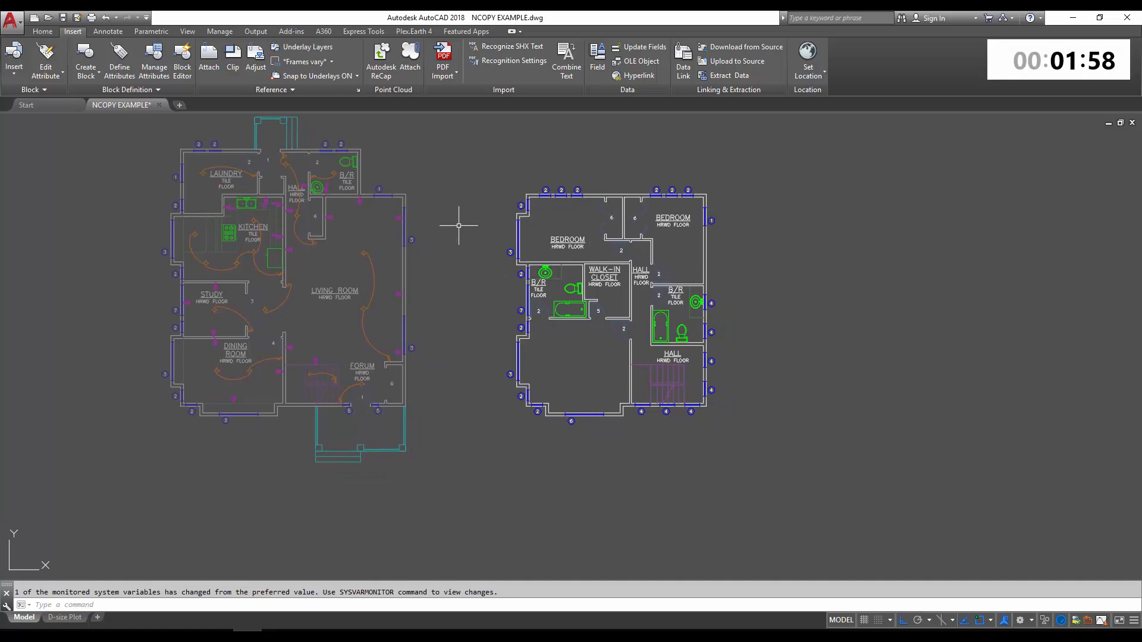
{"action": "mouse_move", "coordinate": [419, 226]}
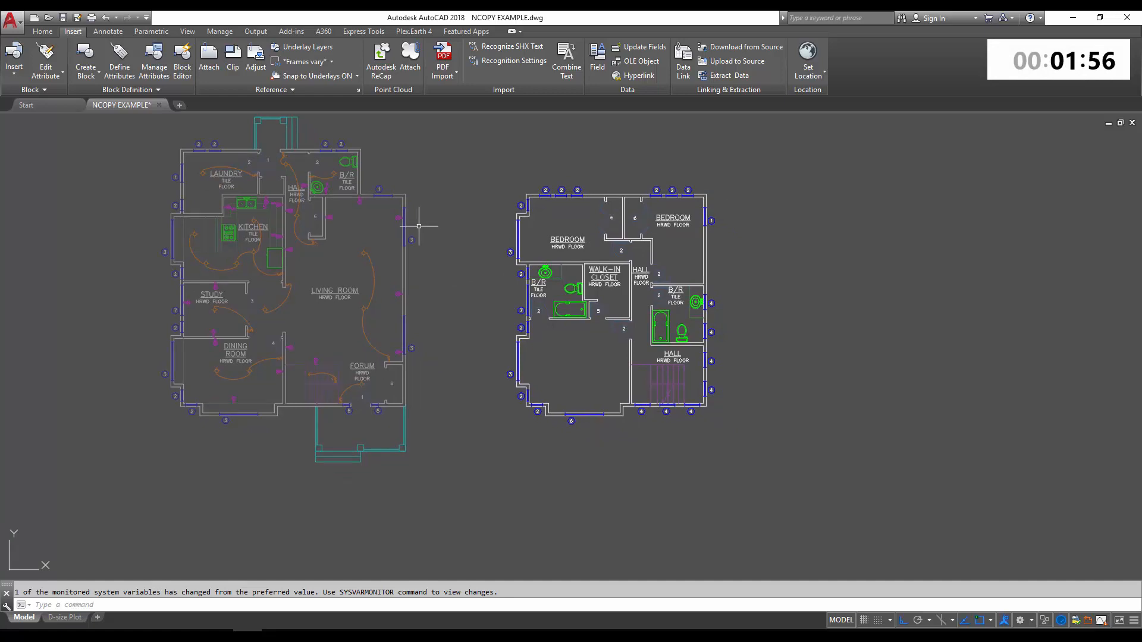
Select the left first-floor plan xref to reveal its External Reference ribbon options
{"action": "left_click", "coordinate": [350, 289]}
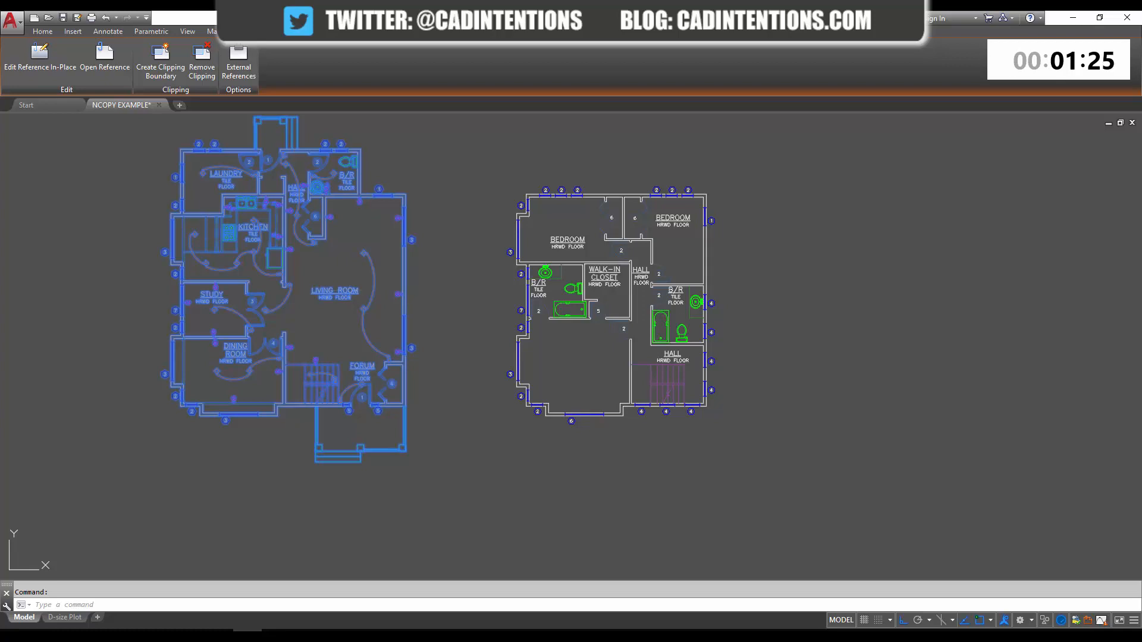
{"action": "left_click", "coordinate": [72, 31]}
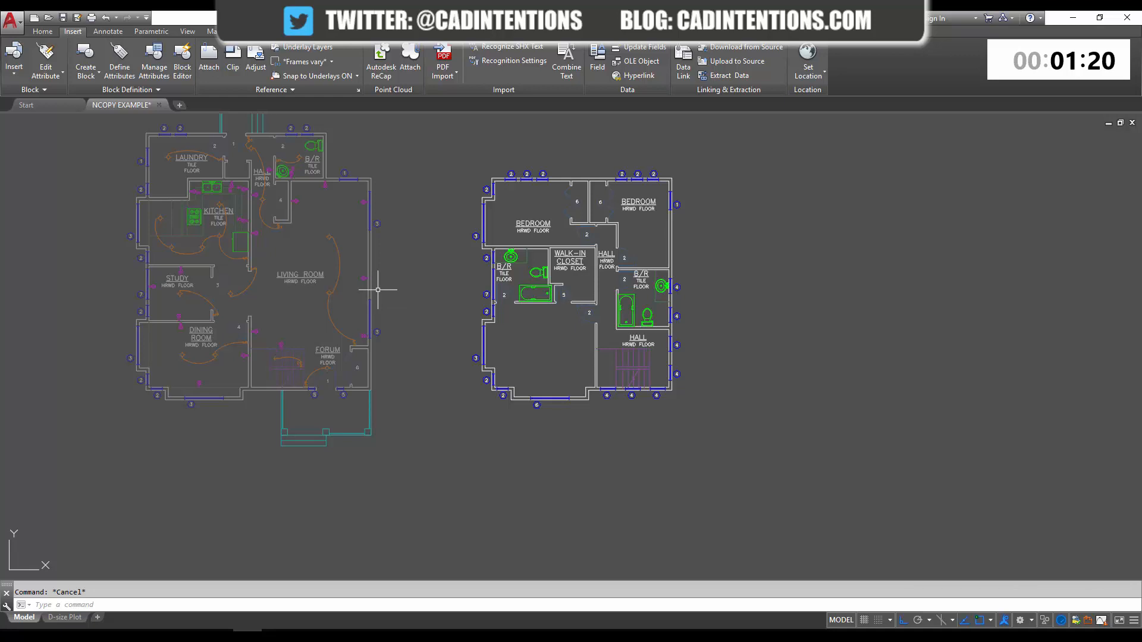
{"action": "mouse_move", "coordinate": [350, 288]}
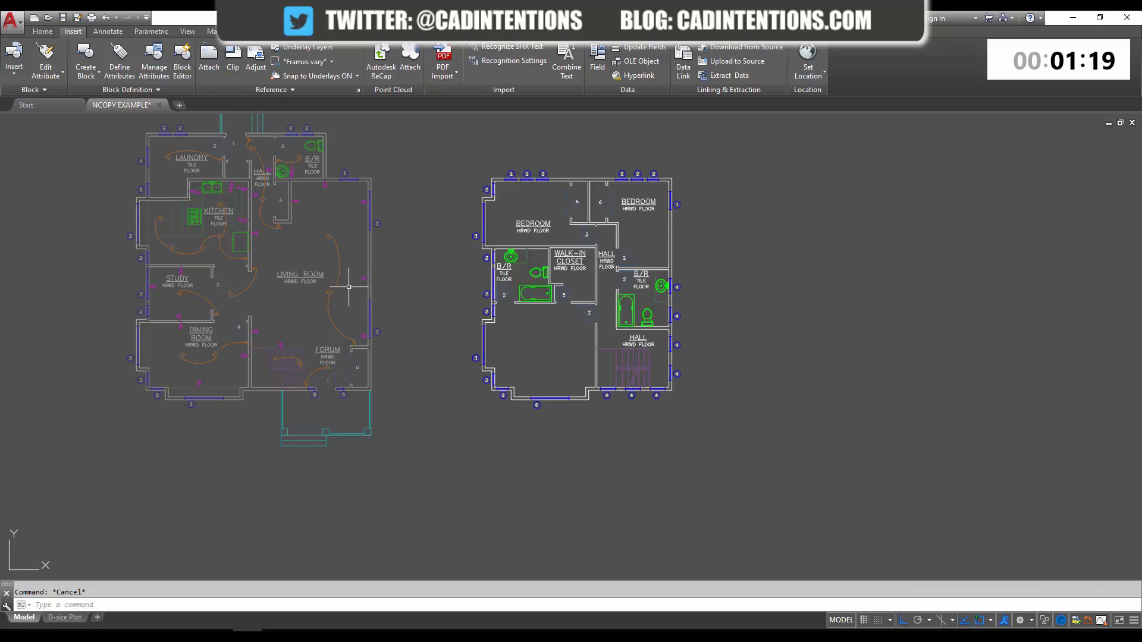
{"action": "mouse_move", "coordinate": [345, 239]}
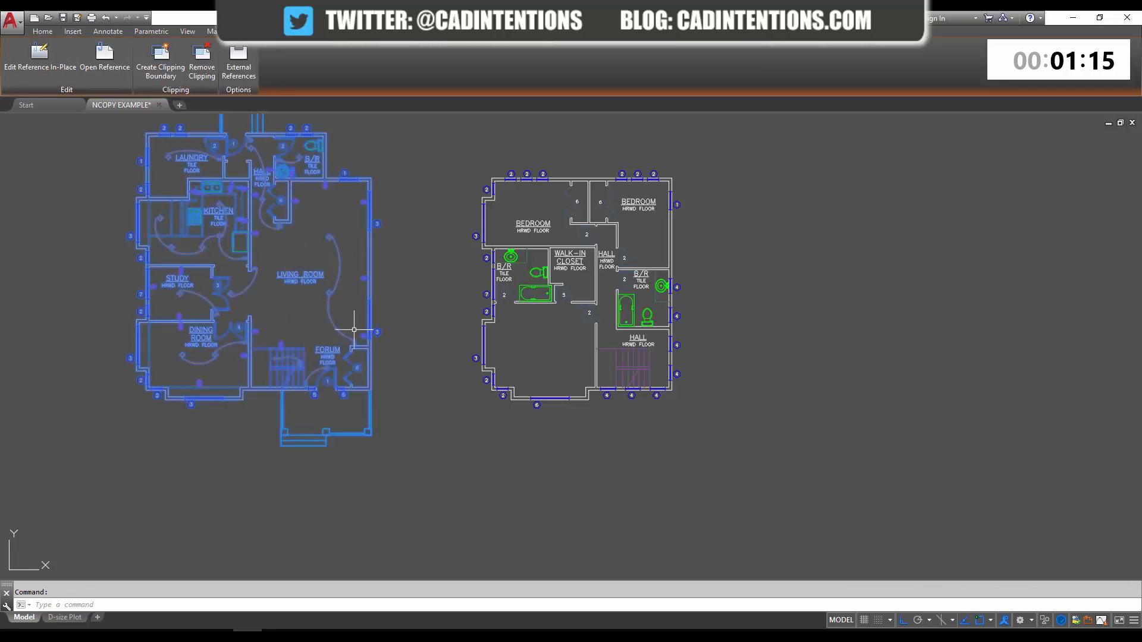
{"action": "mouse_move", "coordinate": [241, 306]}
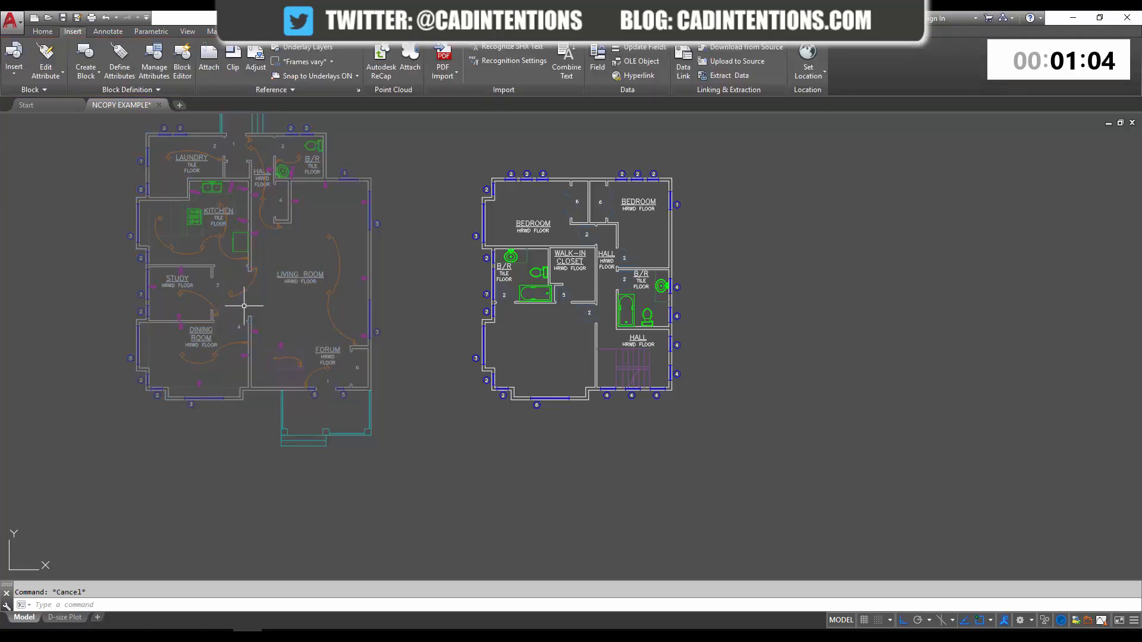
{"action": "mouse_move", "coordinate": [323, 328]}
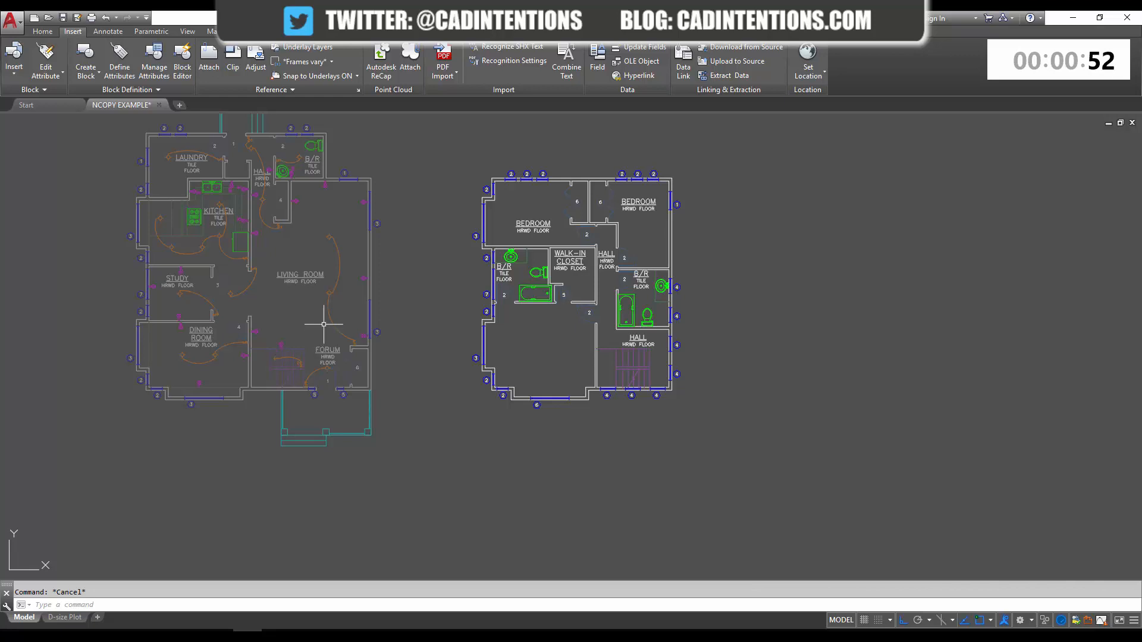
{"action": "mouse_move", "coordinate": [314, 286]}
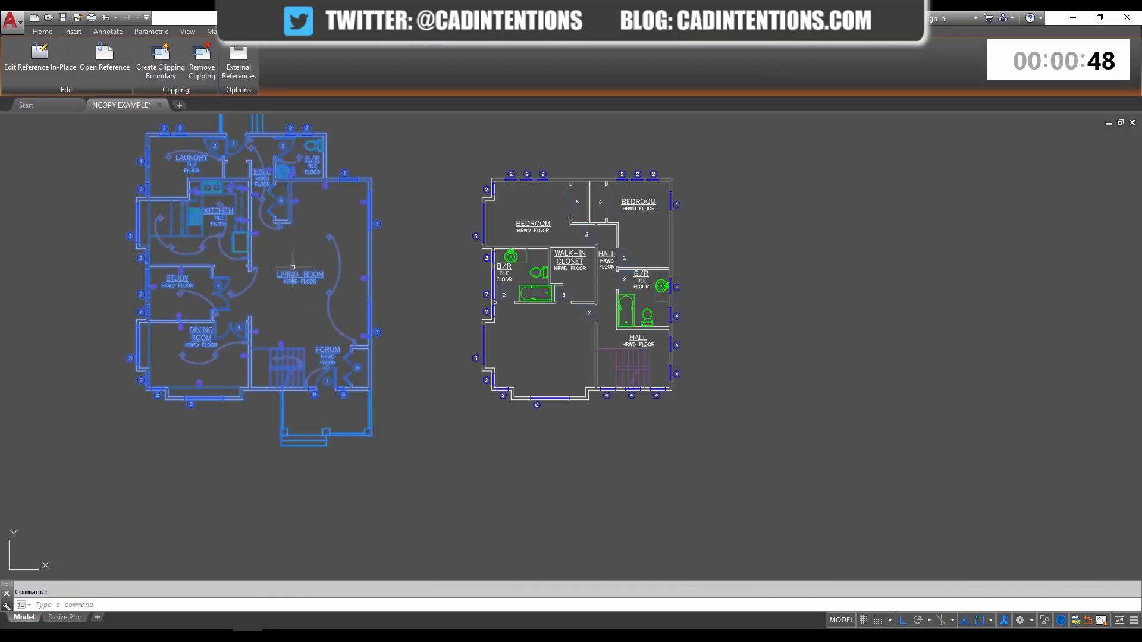
{"action": "mouse_move", "coordinate": [420, 120]}
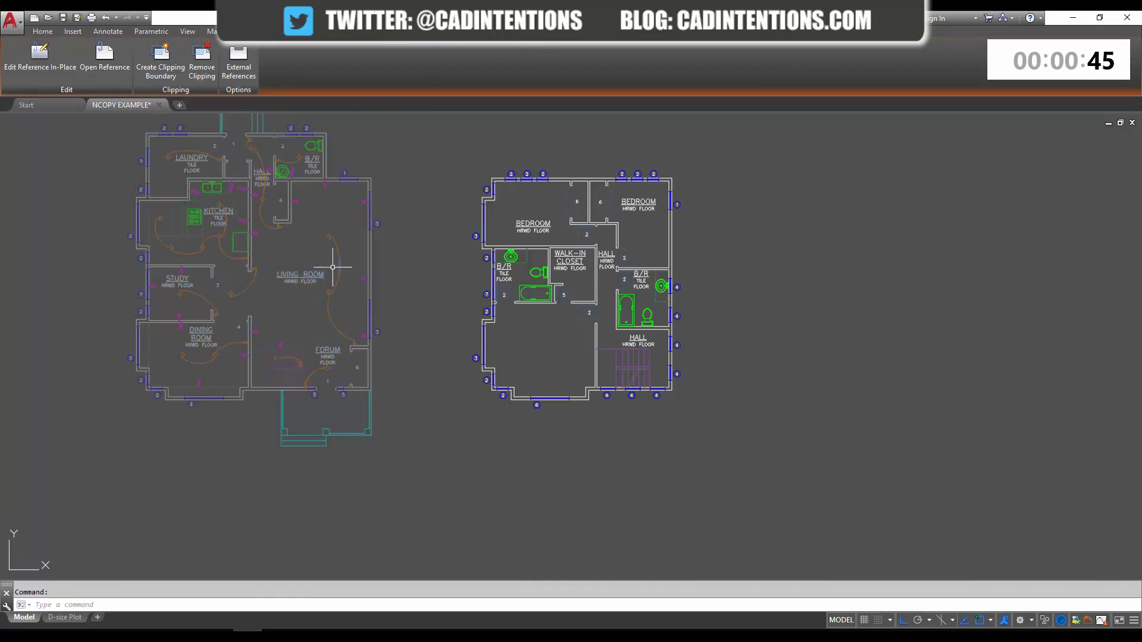
{"action": "key", "text": "Escape"}
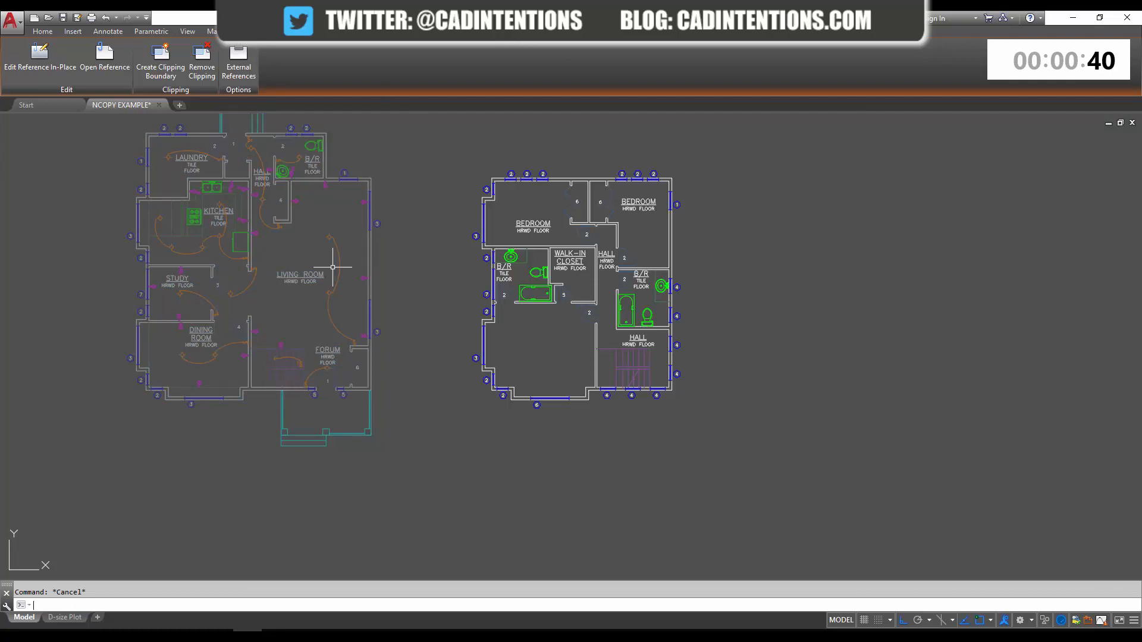
NCOPY the nested LIVING ROOM label out of the xref in place with 0,0,0 displacement
{"action": "left_click", "coordinate": [72, 31]}
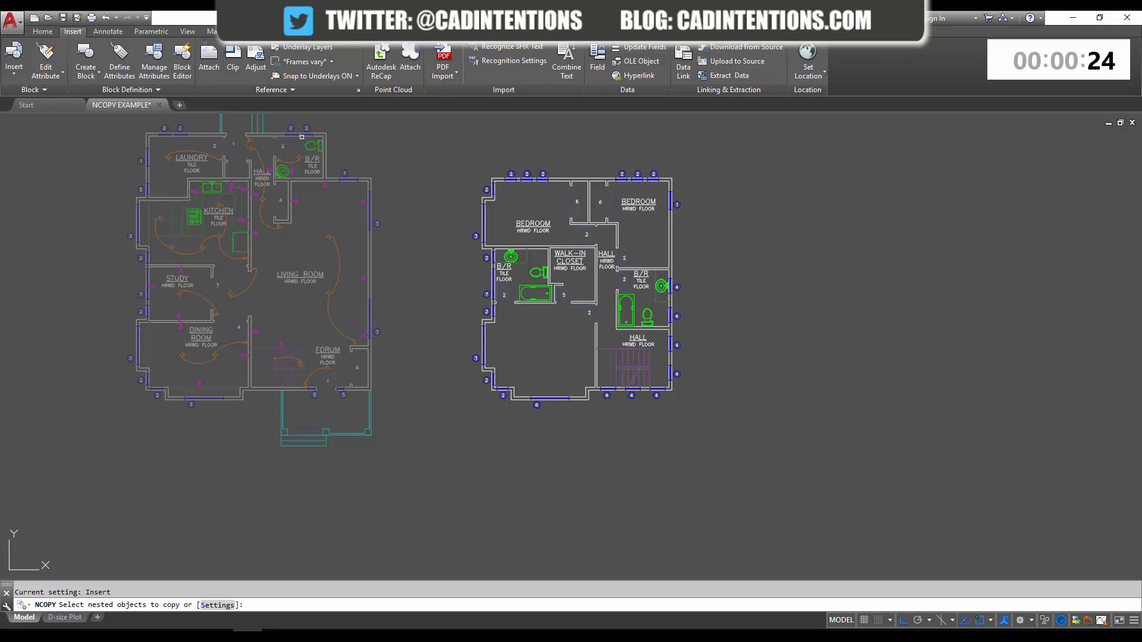
{"action": "scroll", "scroll_direction": "up", "scroll_amount": 3}
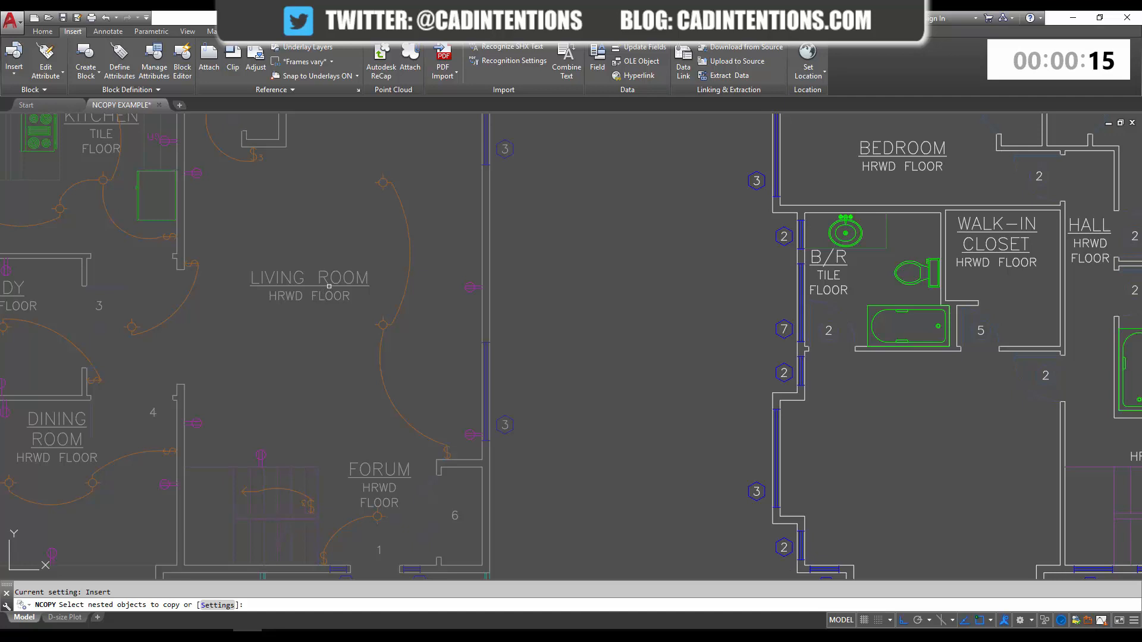
{"action": "left_click", "coordinate": [309, 277]}
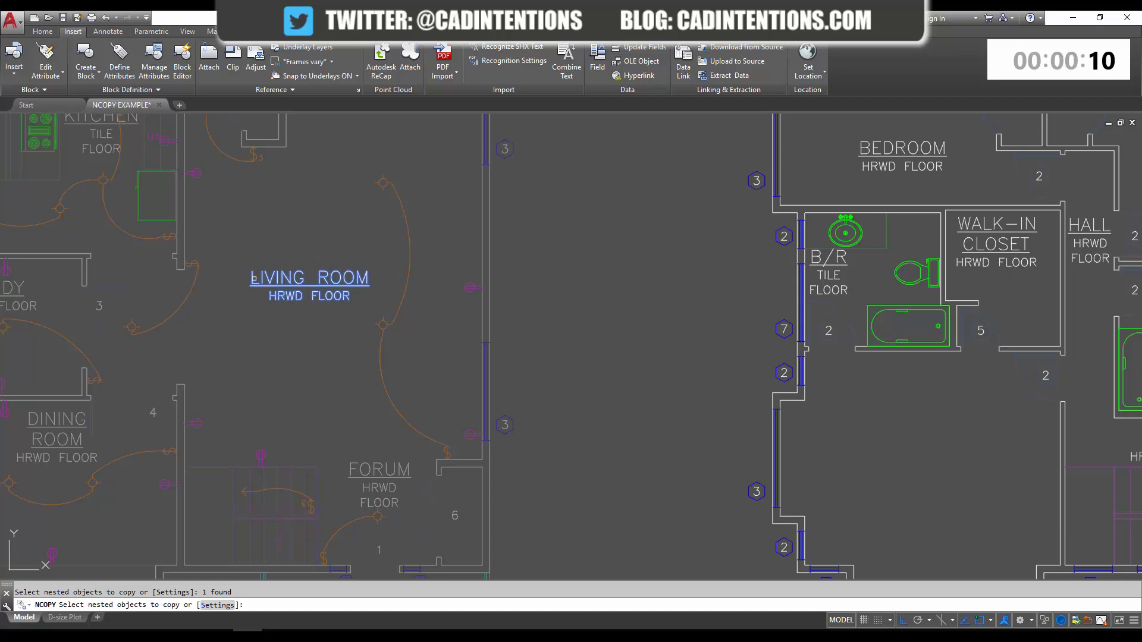
{"action": "mouse_move", "coordinate": [347, 302]}
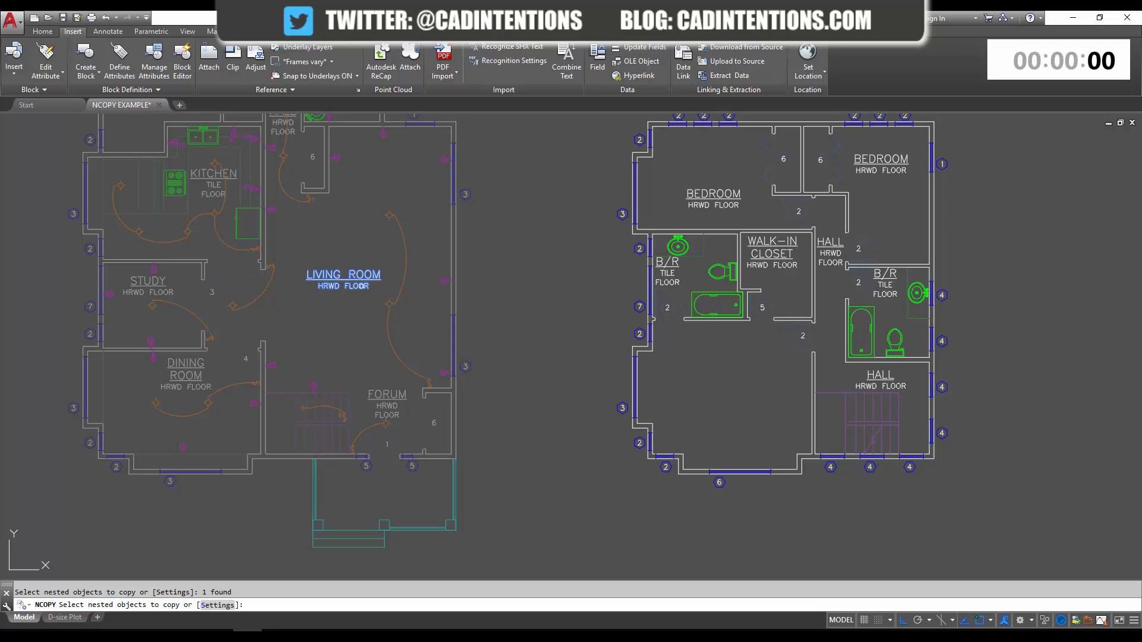
{"action": "mouse_move", "coordinate": [361, 286]}
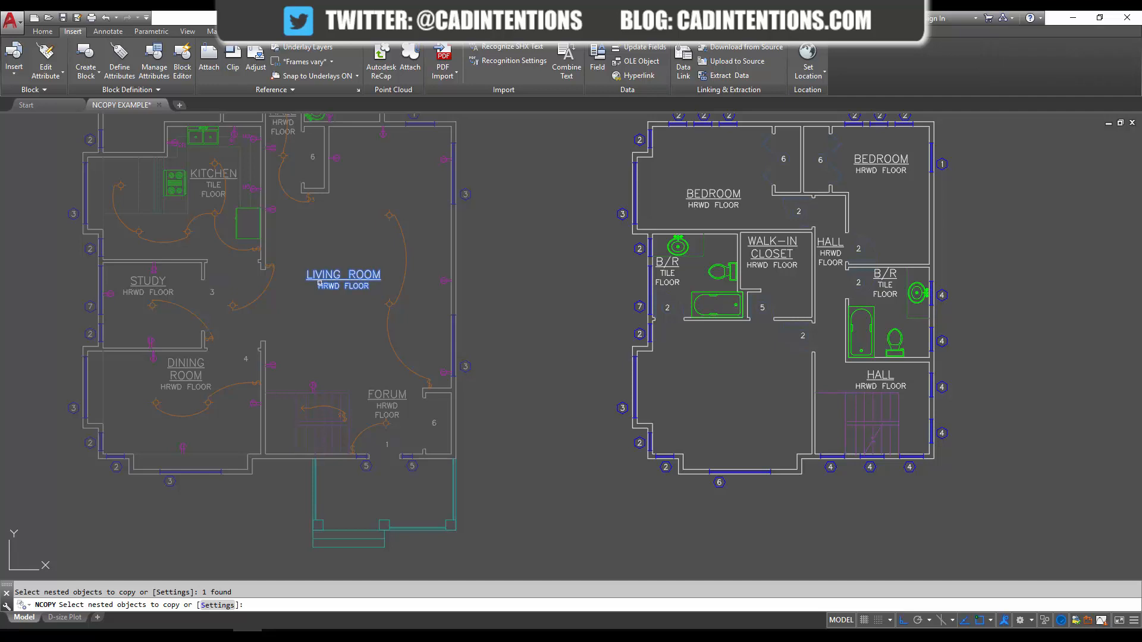
{"action": "left_click", "coordinate": [319, 283]}
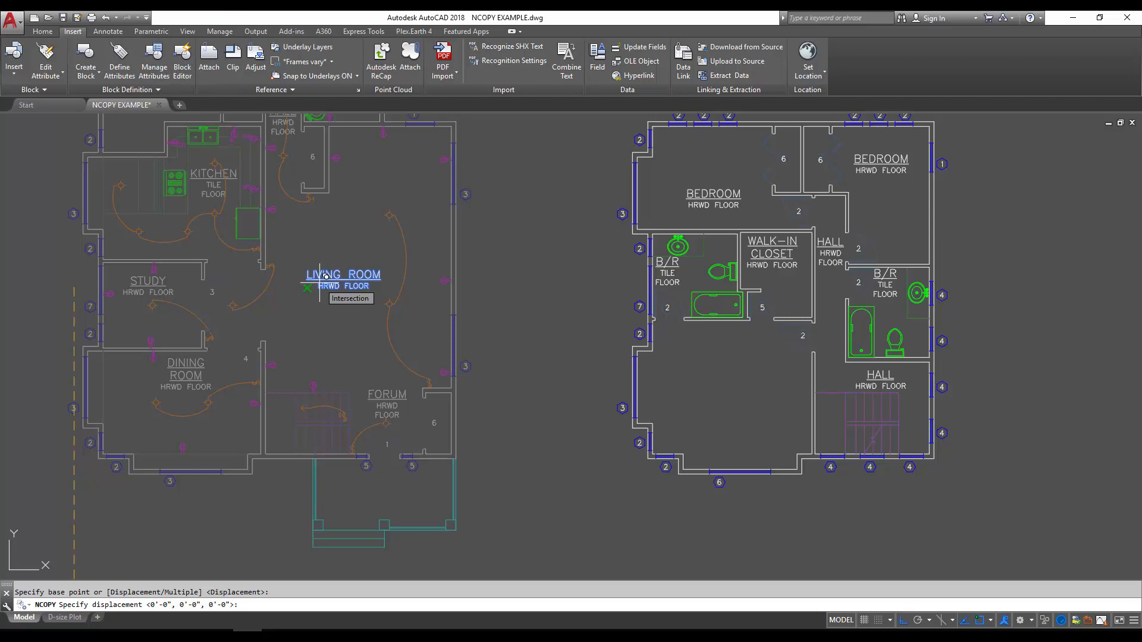
{"action": "key", "text": "Escape"}
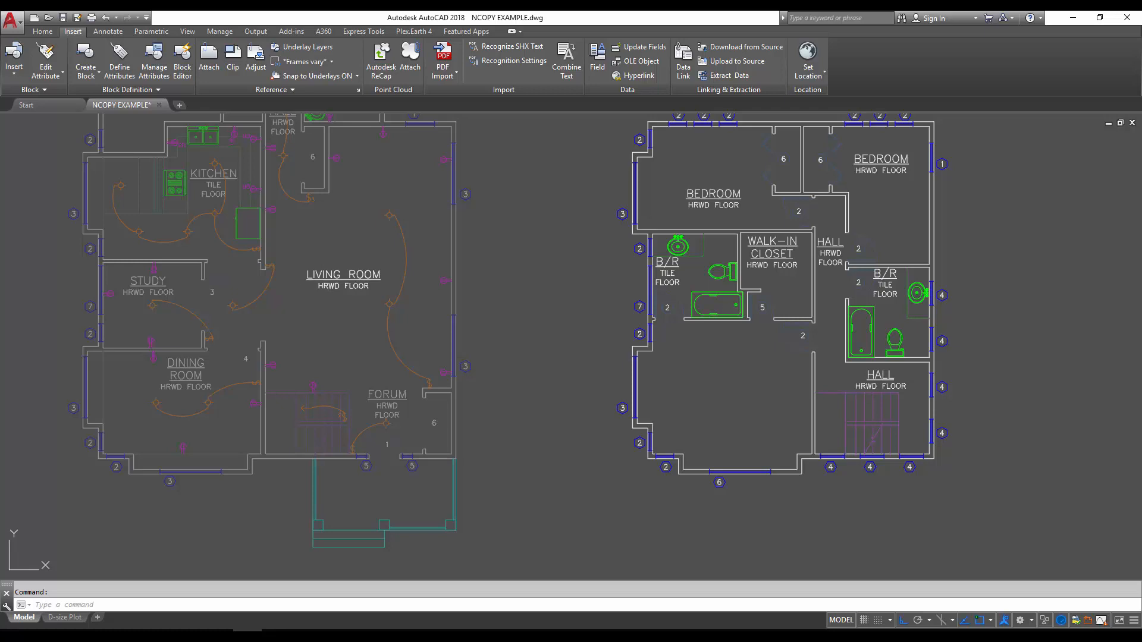
Grip-move the copied label into the second-floor room and retype it as MASTER BEDROOM
{"action": "left_click", "coordinate": [343, 278]}
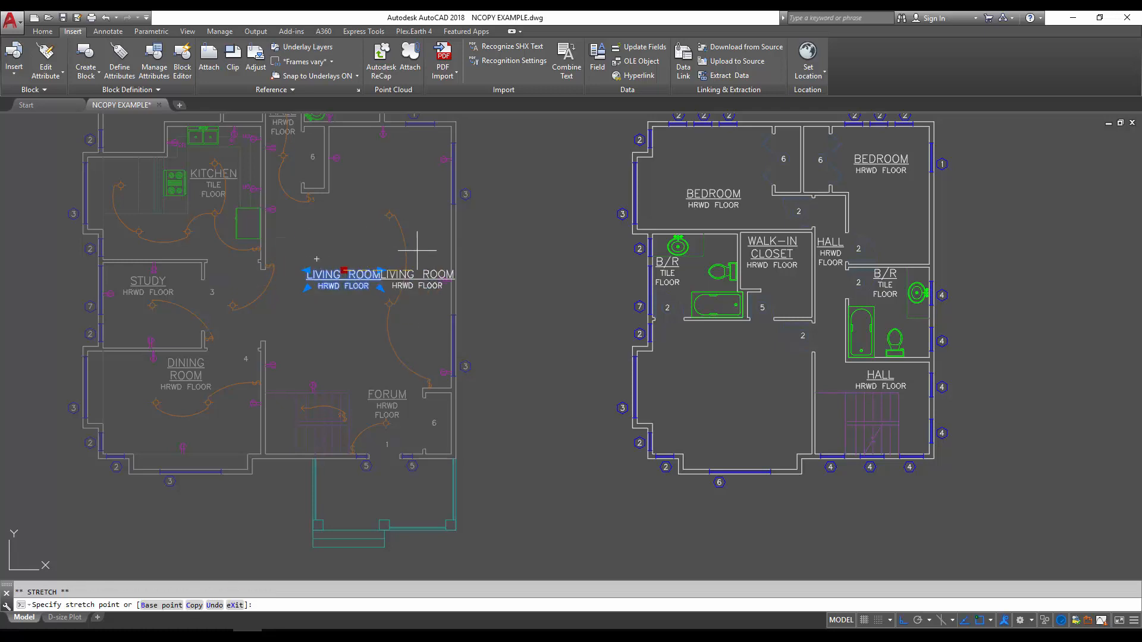
{"action": "key", "text": "Escape"}
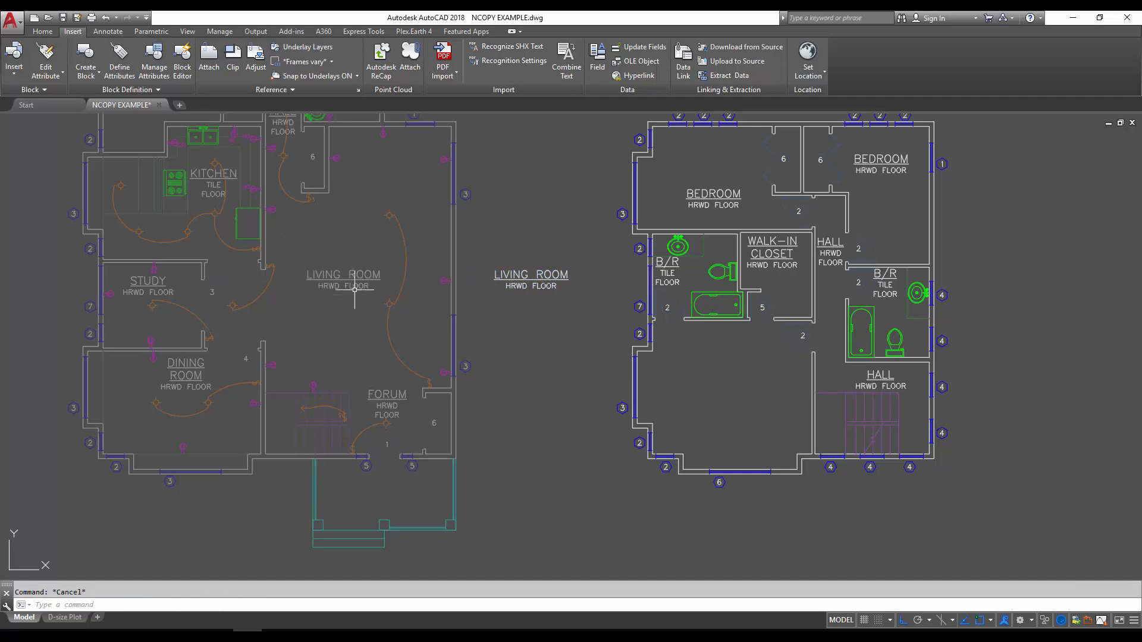
{"action": "left_click", "coordinate": [531, 280]}
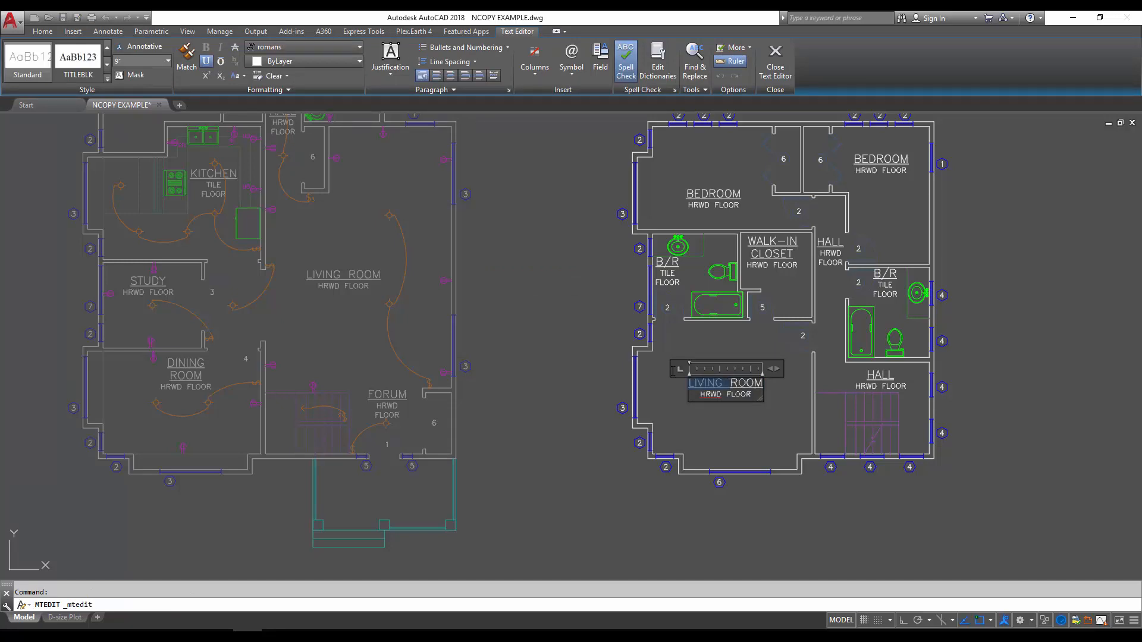
{"action": "type", "text": "MASTER ROOM"}
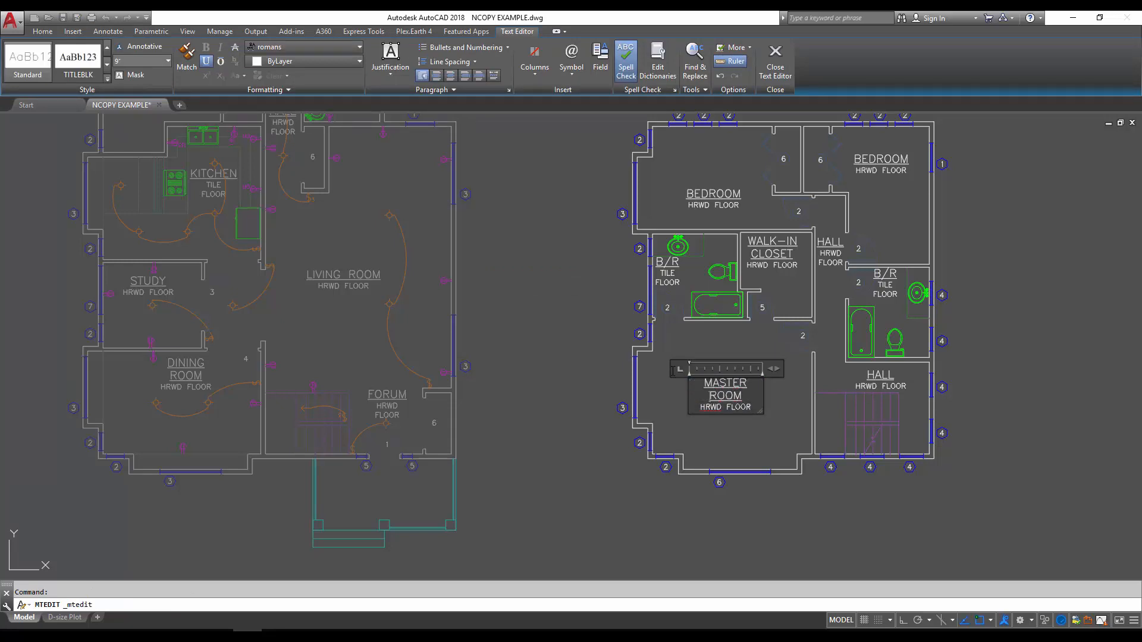
{"action": "type", "text": "BEDROOM"}
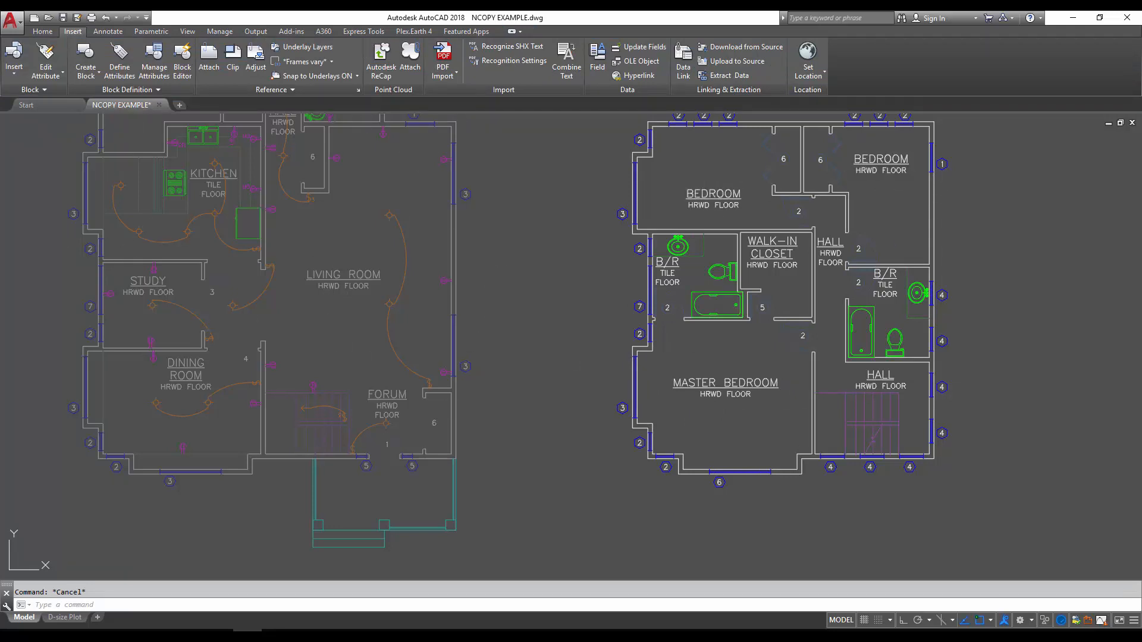
{"action": "mouse_move", "coordinate": [338, 315]}
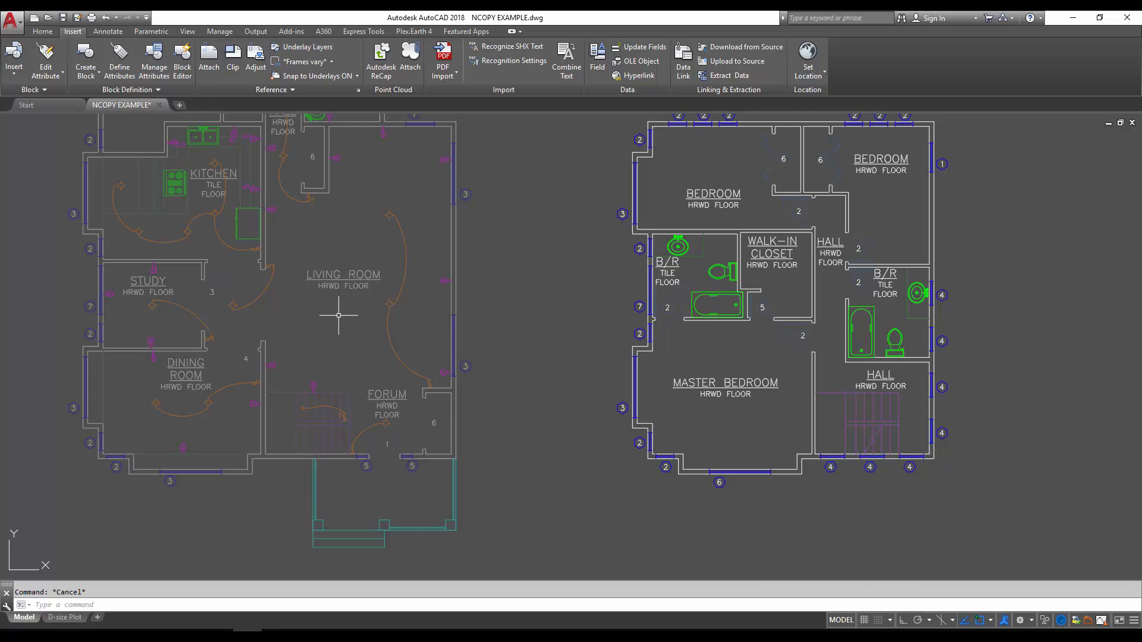
{"action": "mouse_move", "coordinate": [387, 235]}
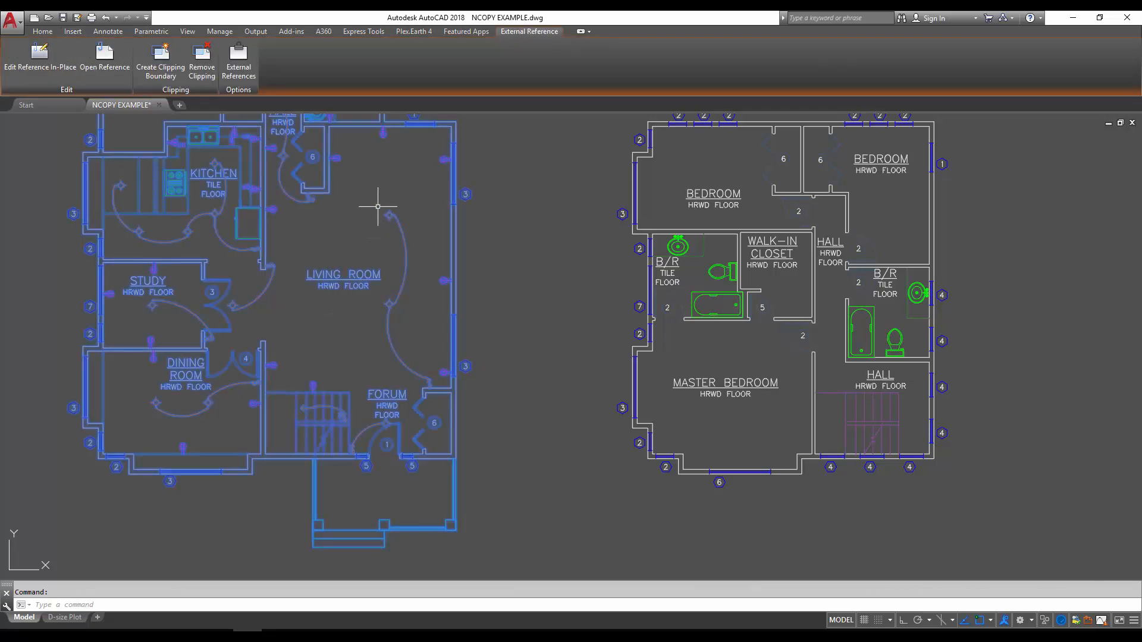
{"action": "mouse_move", "coordinate": [410, 241]}
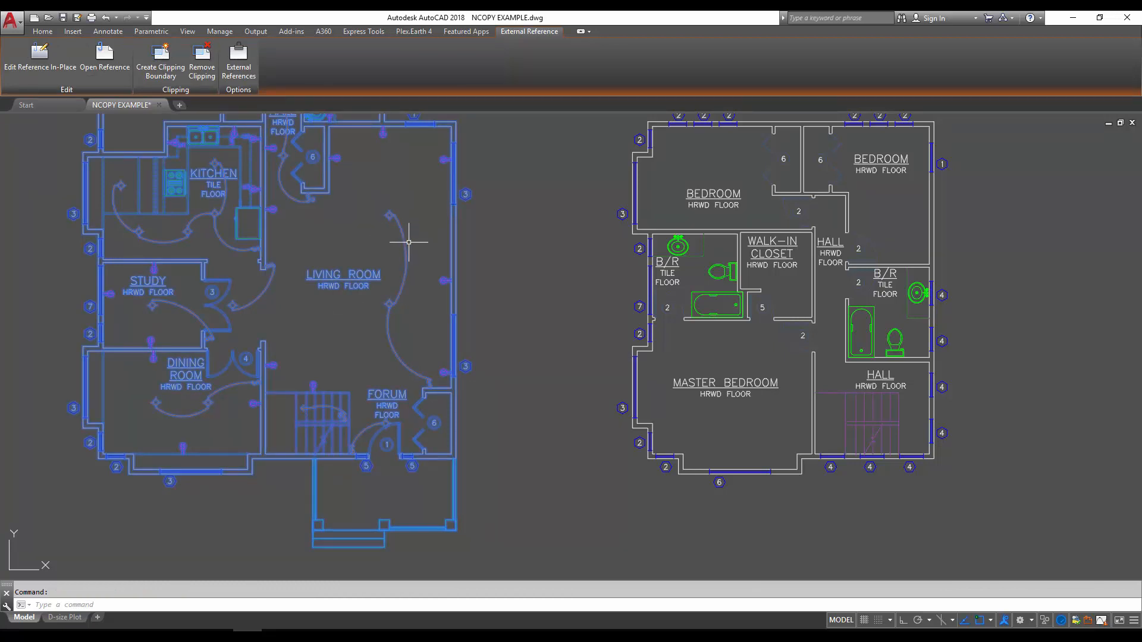
Open the floorplan xref in its own drawing tab via Open Xref
{"action": "right_click", "coordinate": [409, 241]}
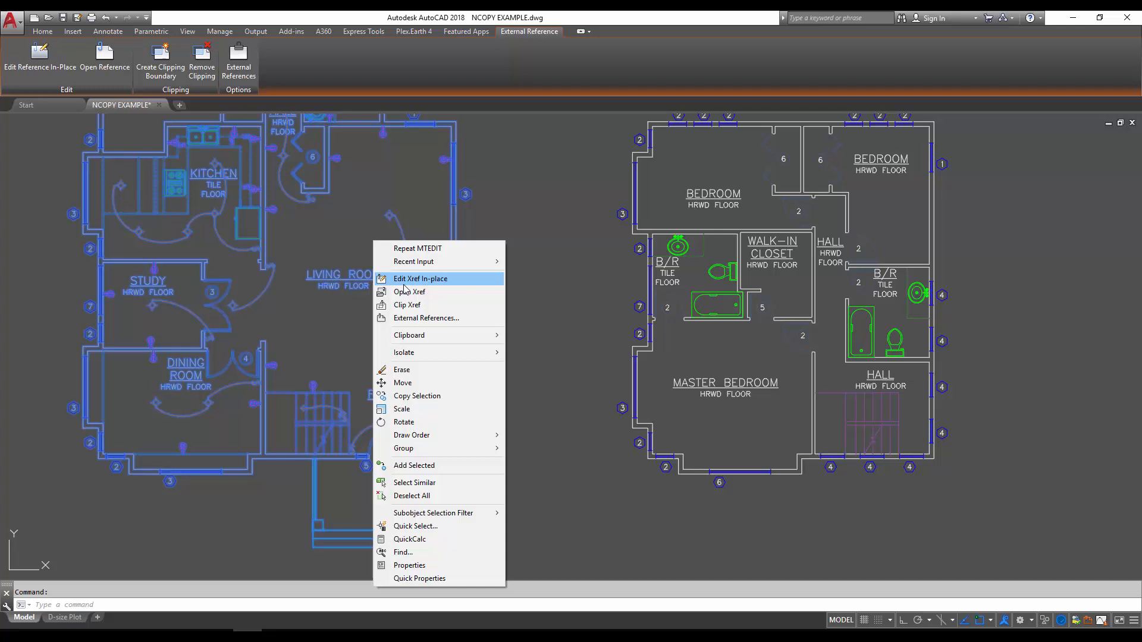
{"action": "mouse_move", "coordinate": [409, 292]}
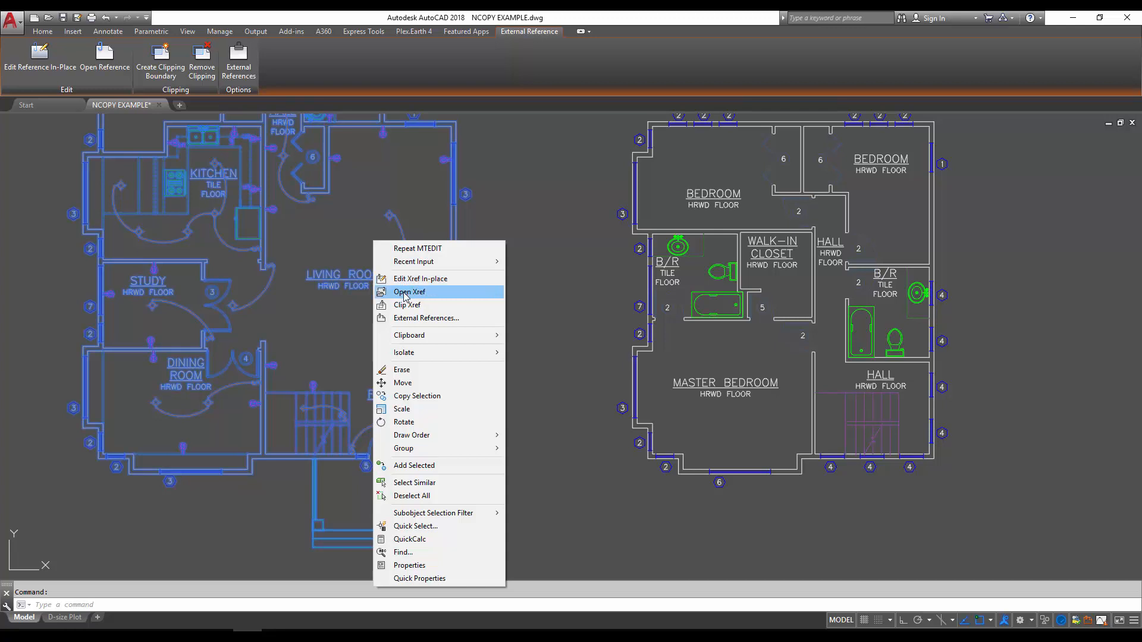
{"action": "left_click", "coordinate": [409, 292]}
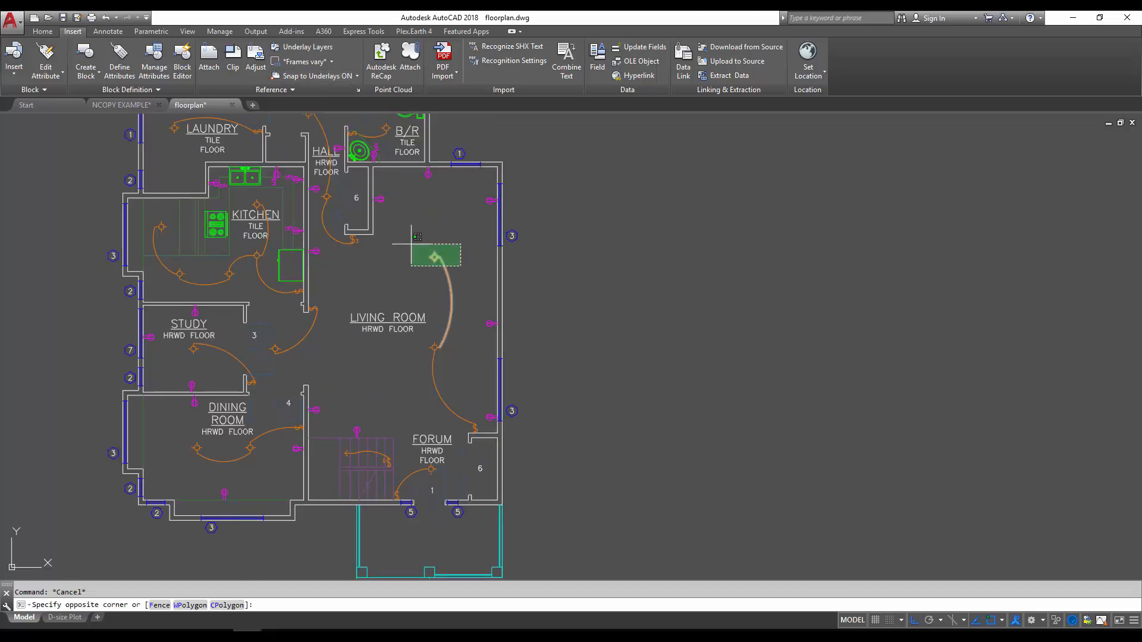
Select all switch arcs via Select Similar and COPYBASE them from base point 0,0,0
{"action": "left_click", "coordinate": [434, 255]}
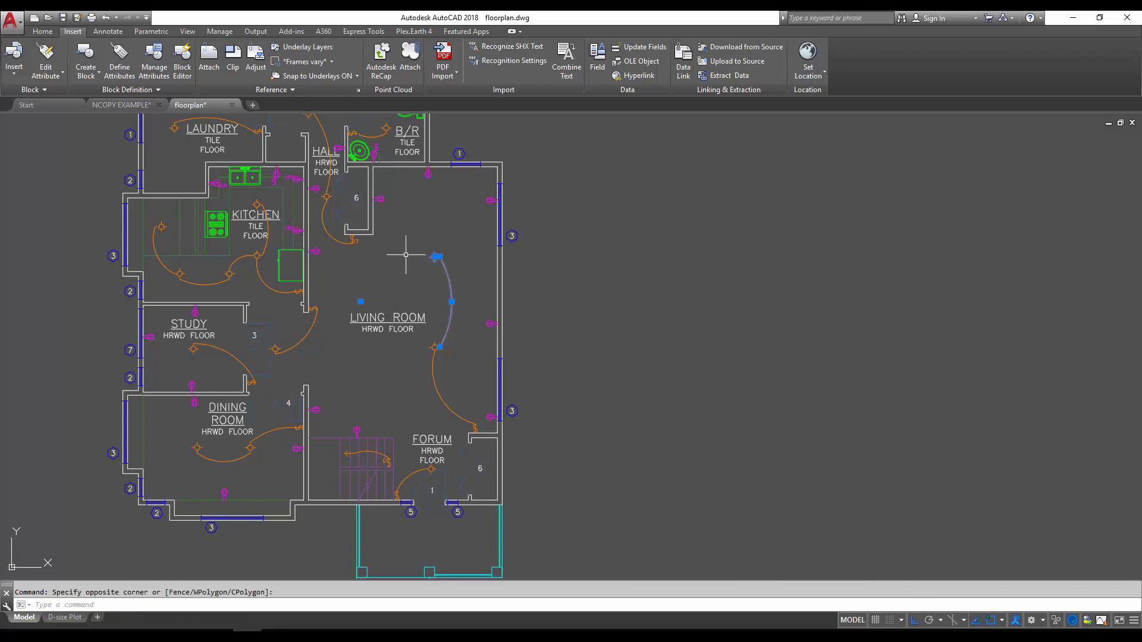
{"action": "right_click", "coordinate": [405, 255]}
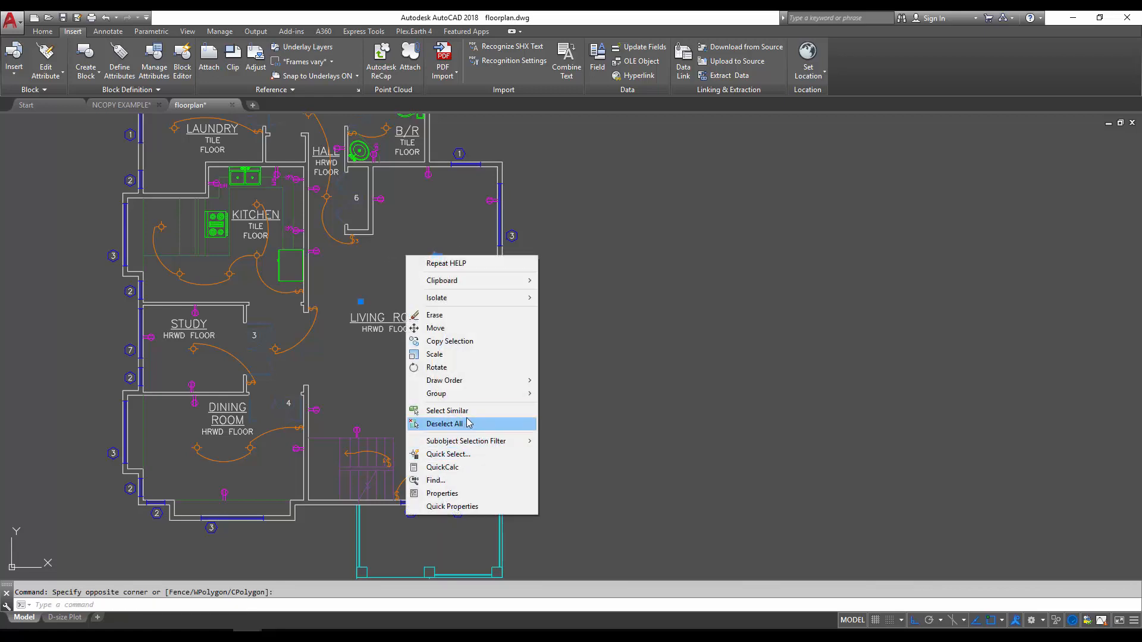
{"action": "left_click", "coordinate": [448, 411]}
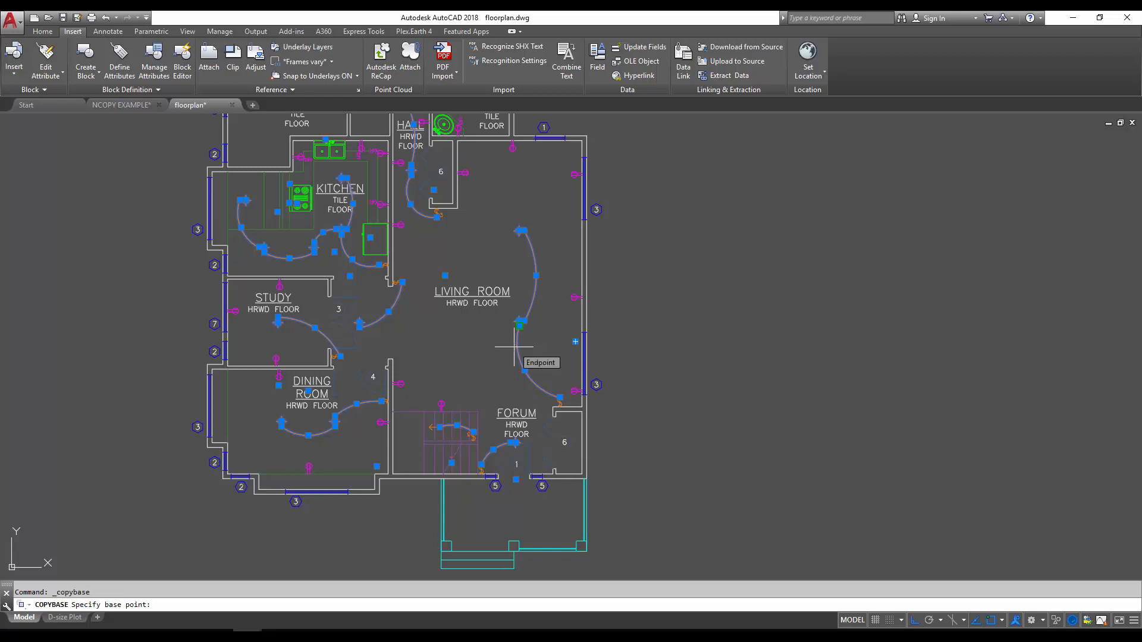
{"action": "mouse_move", "coordinate": [113, 618]}
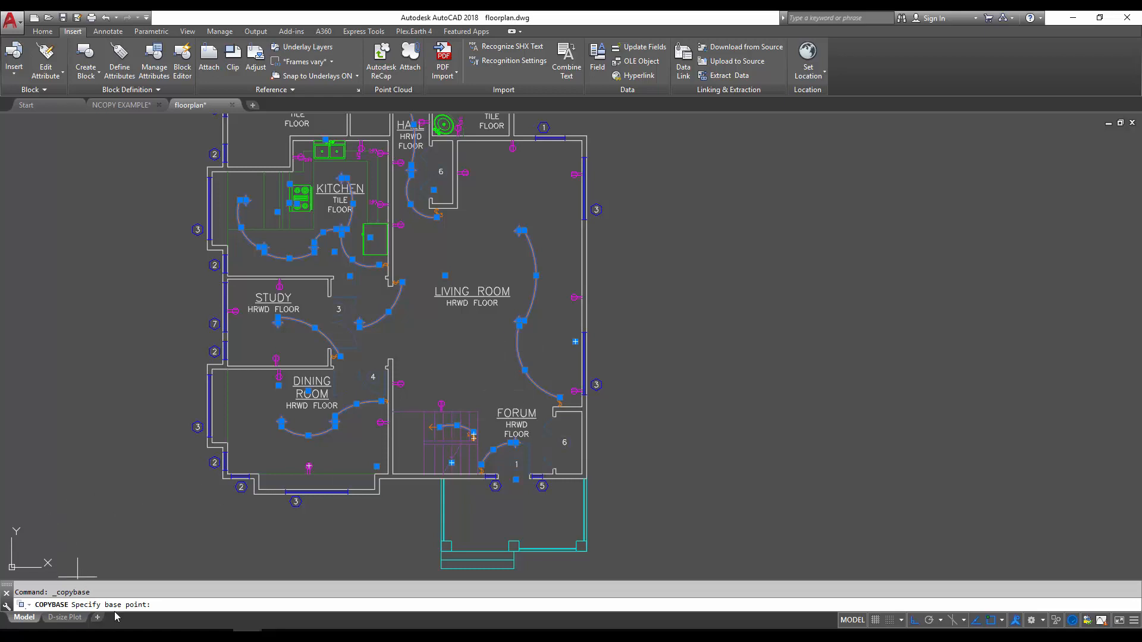
{"action": "mouse_move", "coordinate": [155, 620]}
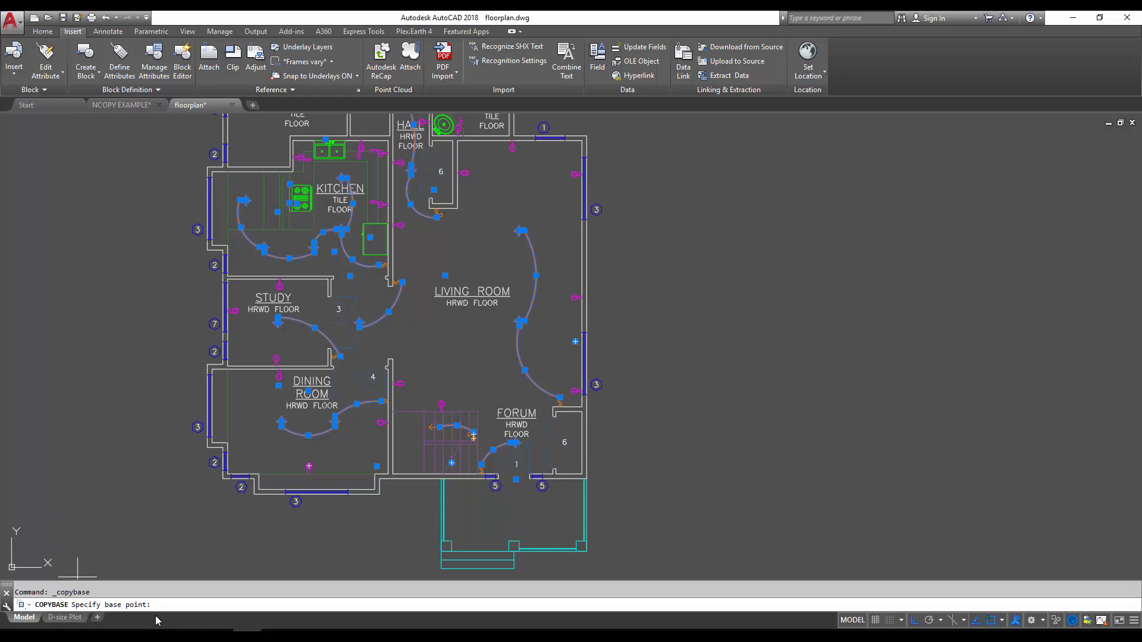
{"action": "type", "text": "0"}
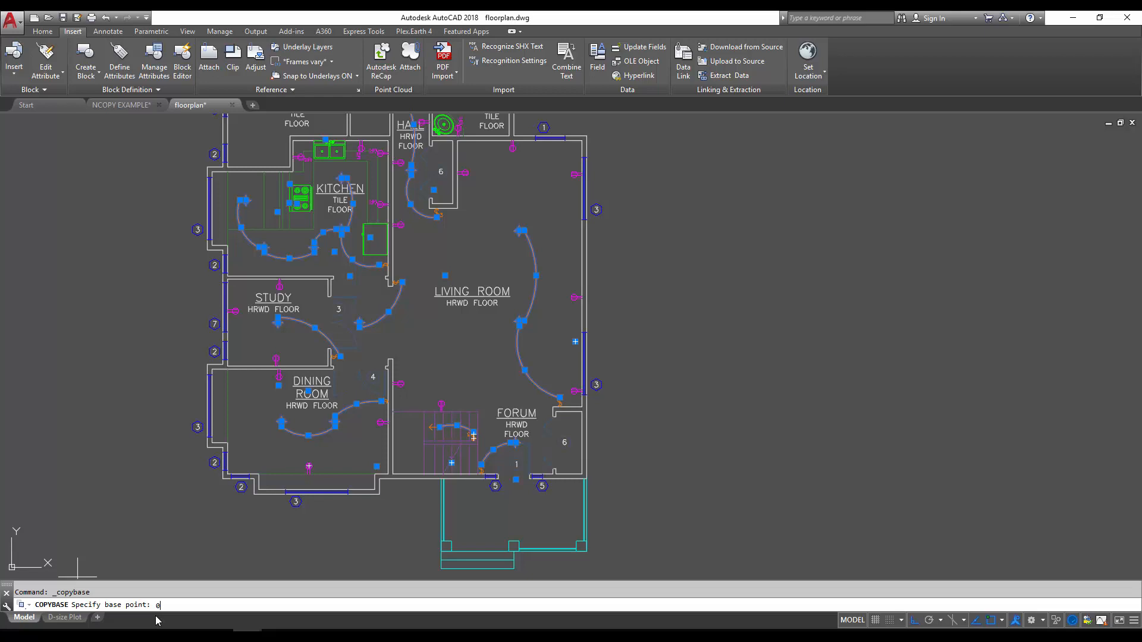
{"action": "type", "text": ",0,0"}
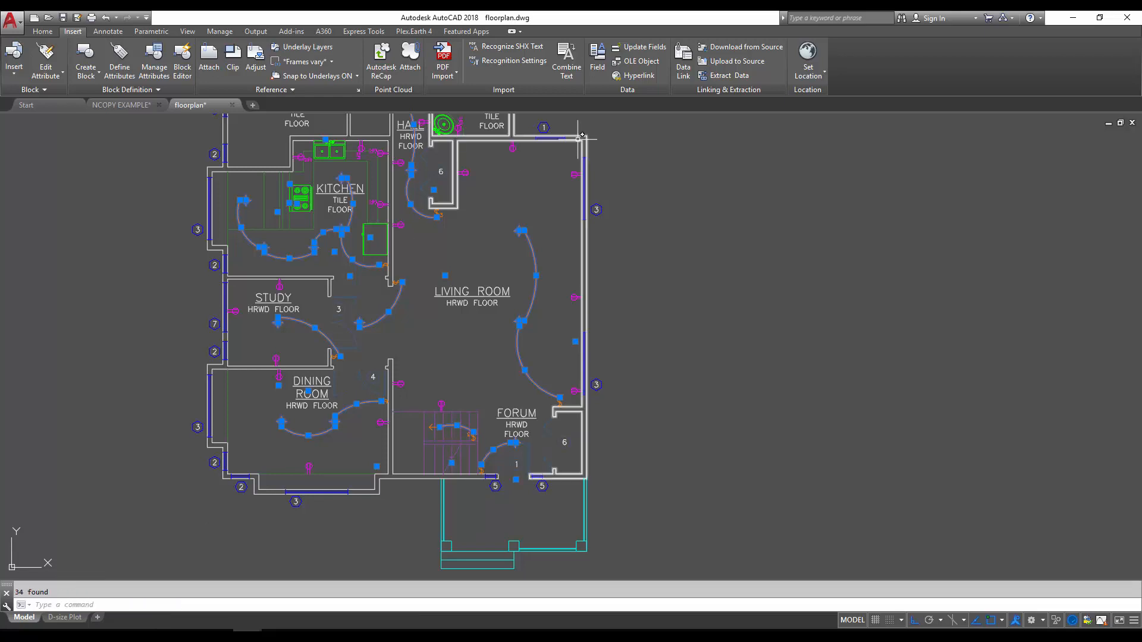
{"action": "key", "text": "Escape"}
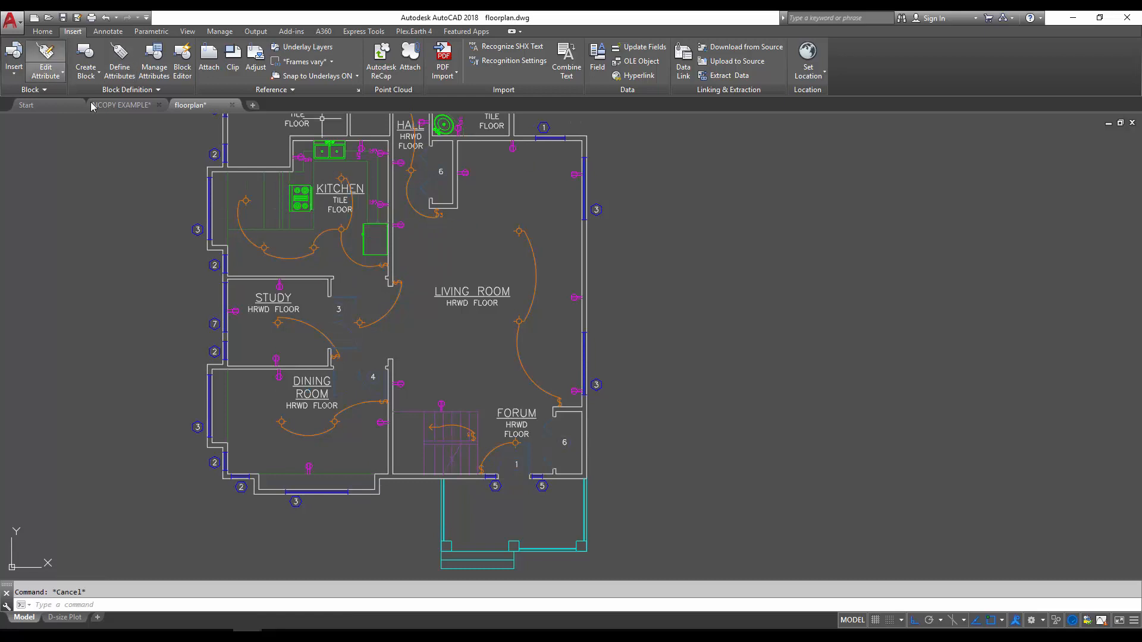
Paste the copied lighting objects into NCOPY EXAMPLE at insertion point 0,0,0
{"action": "left_click", "coordinate": [123, 104]}
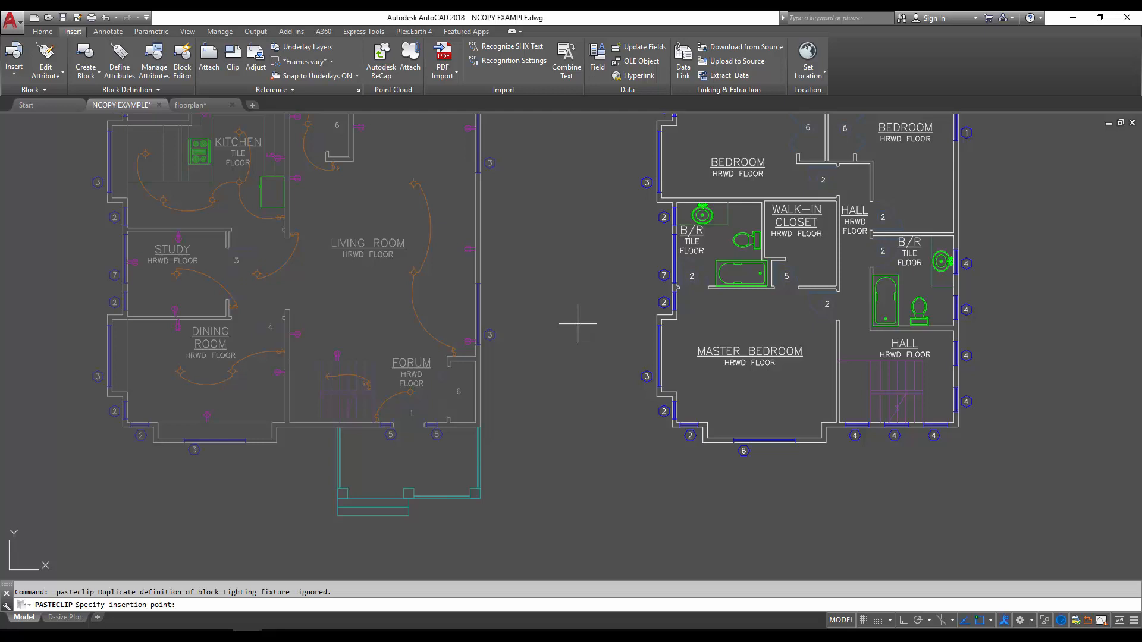
{"action": "type", "text": "0"}
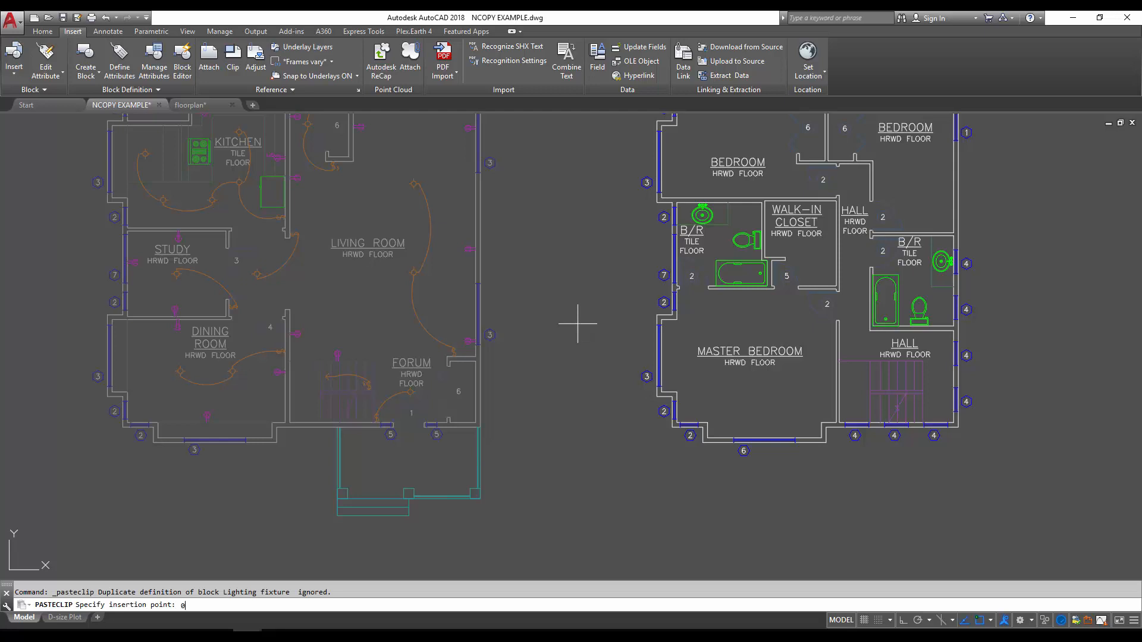
{"action": "type", "text": ",0,0"}
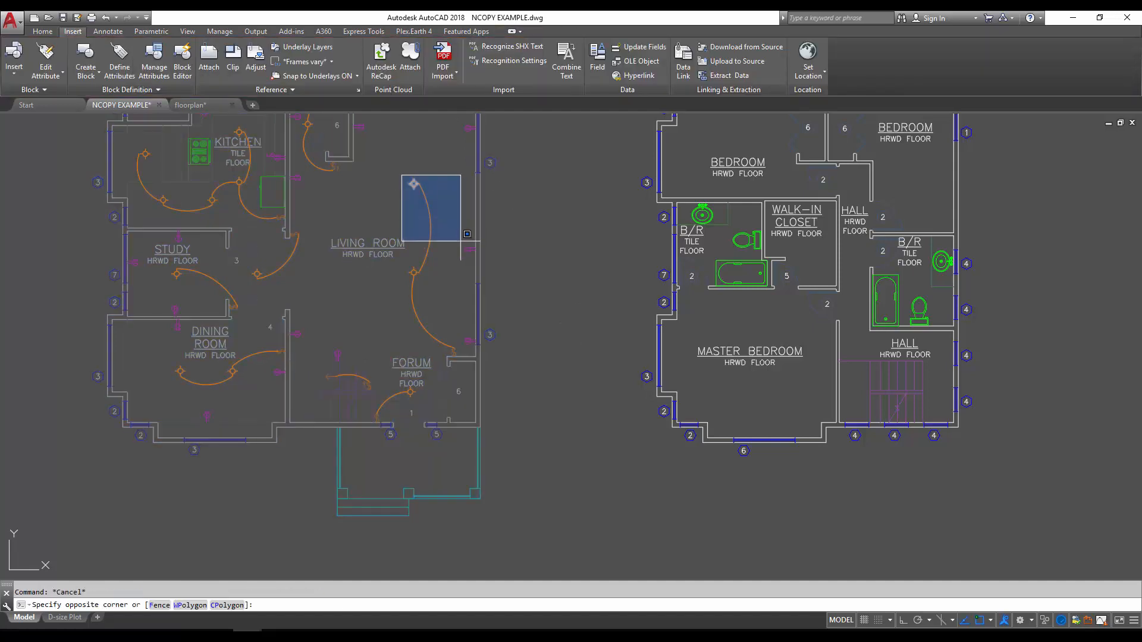
Select all similar pasted arcs and start moving them right of the upper plan
{"action": "right_click", "coordinate": [452, 277]}
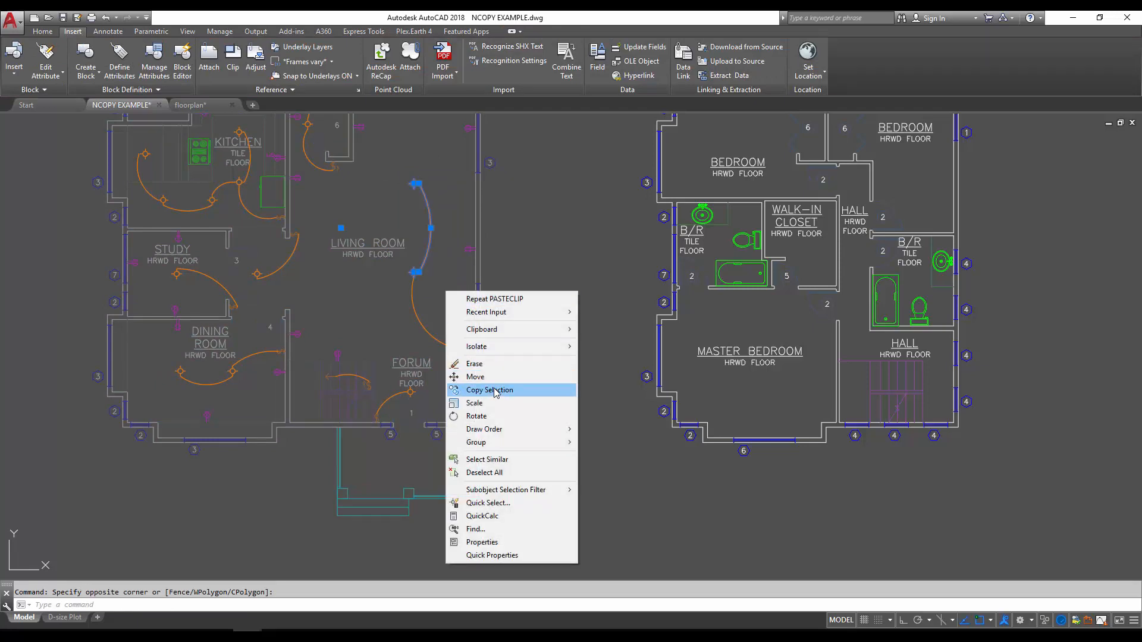
{"action": "left_click", "coordinate": [487, 459]}
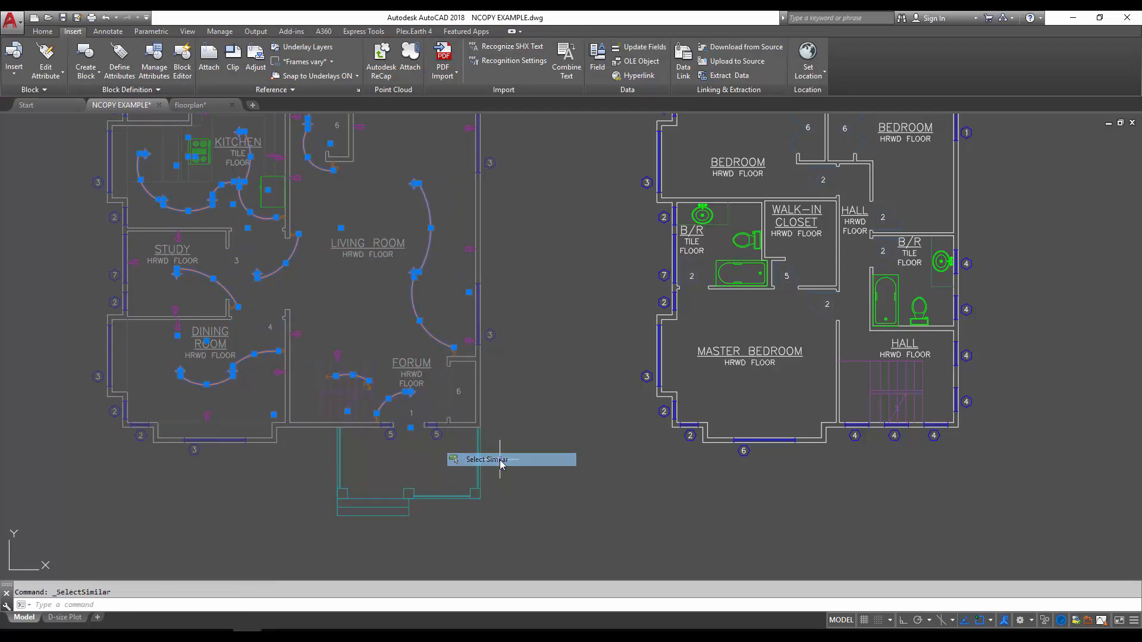
{"action": "left_click", "coordinate": [485, 460]}
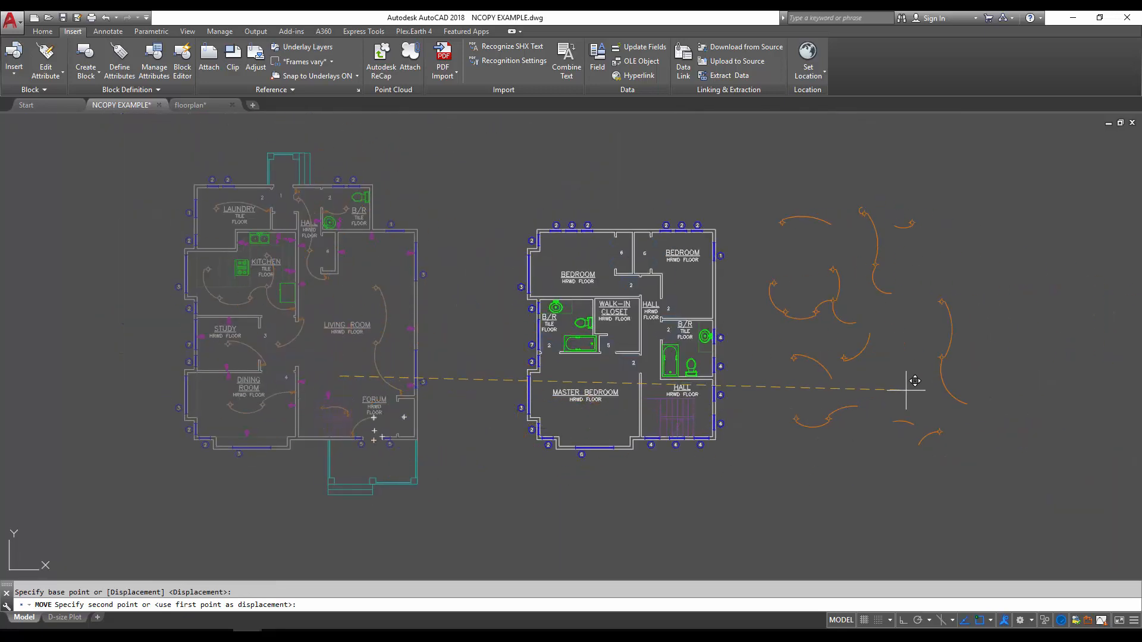
{"action": "key", "text": "Escape"}
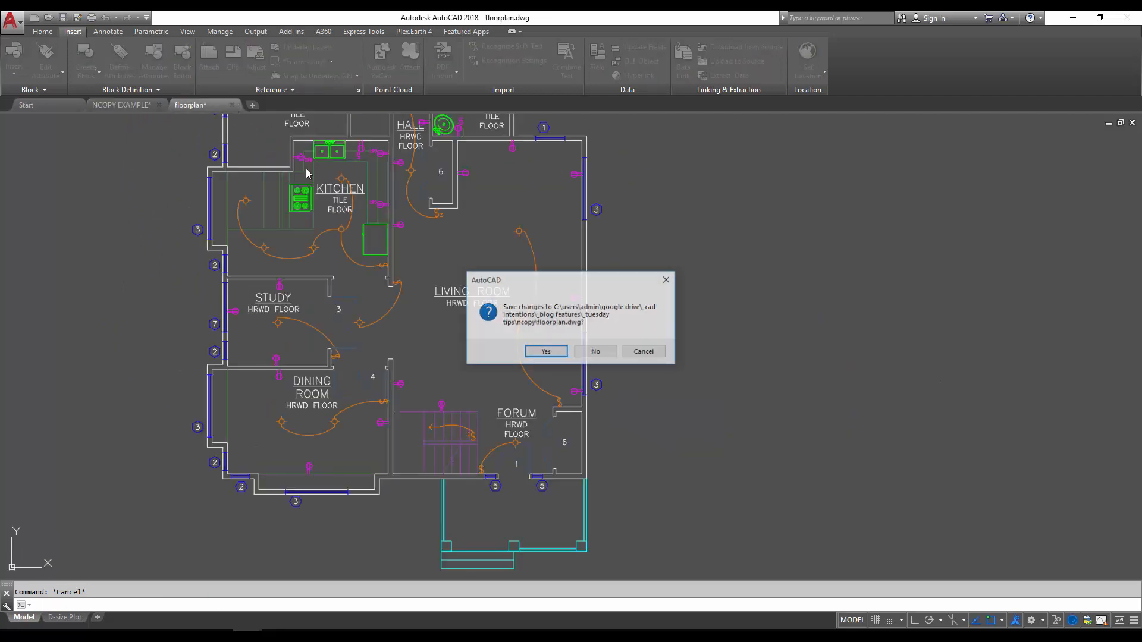
Close floorplan.dwg without keeping changes and zoom out over both plans
{"action": "left_click", "coordinate": [595, 351]}
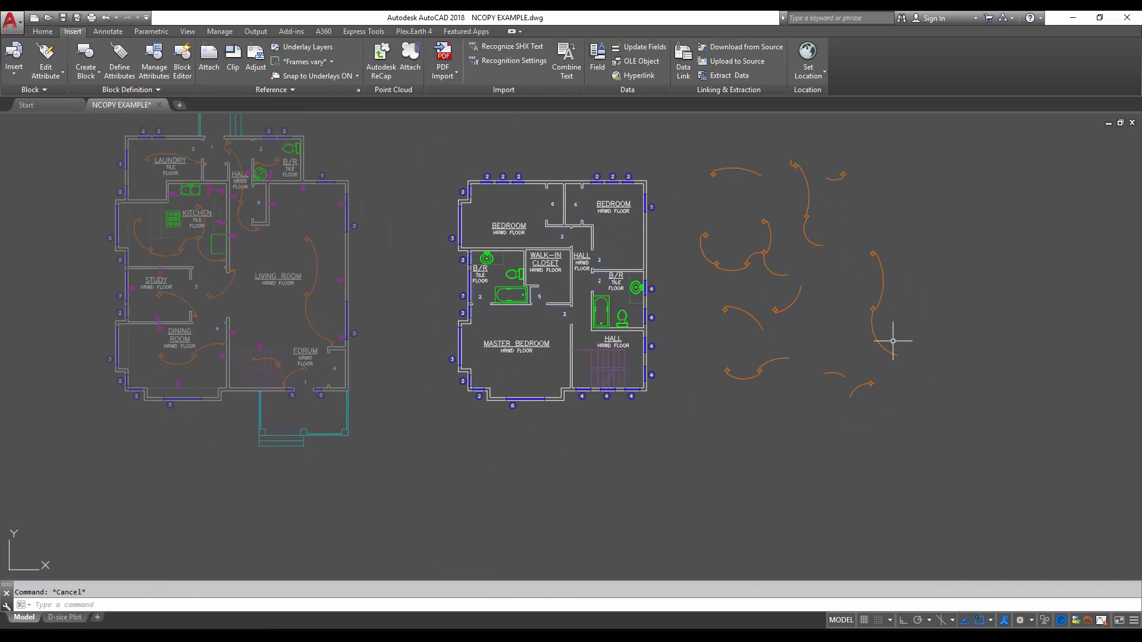
{"action": "mouse_move", "coordinate": [920, 295]}
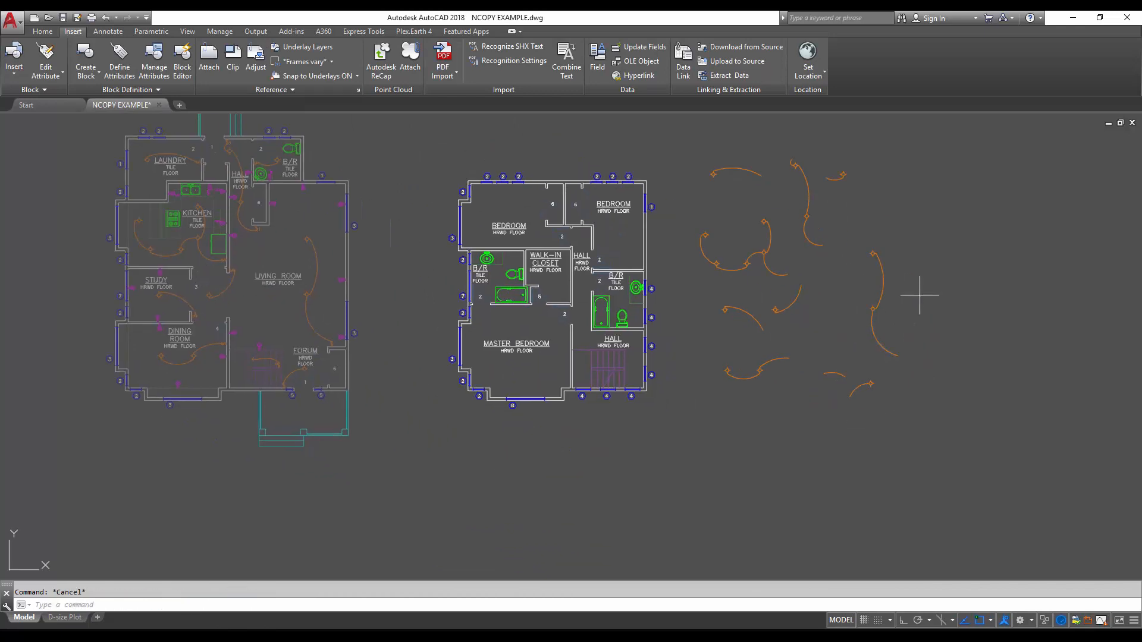
{"action": "mouse_move", "coordinate": [810, 293]}
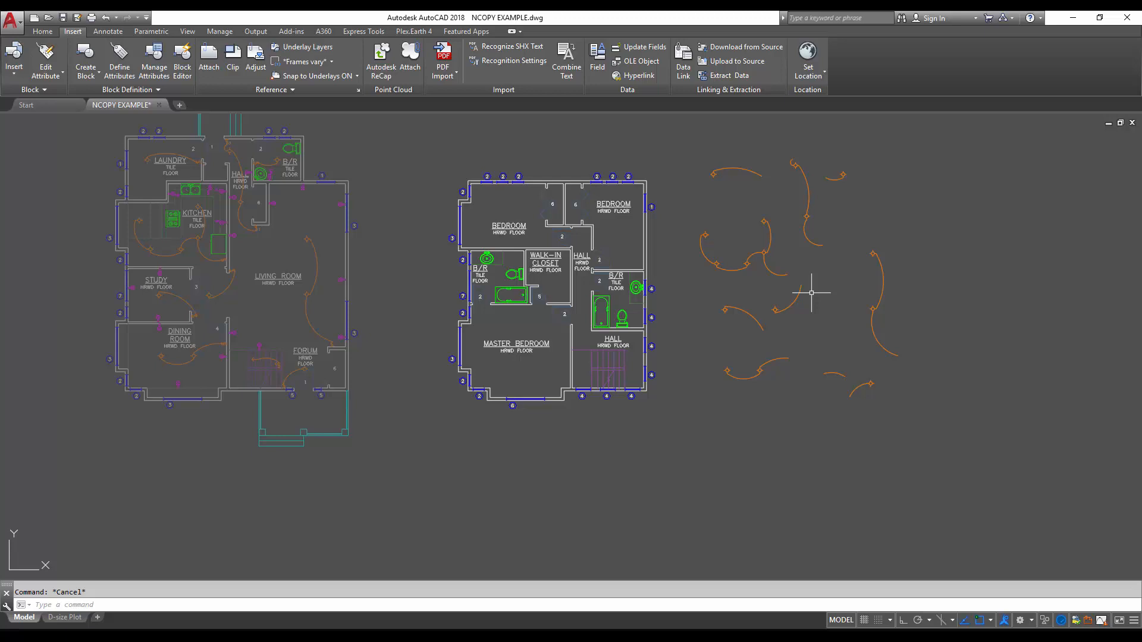
{"action": "scroll", "scroll_direction": "down", "scroll_amount": 3}
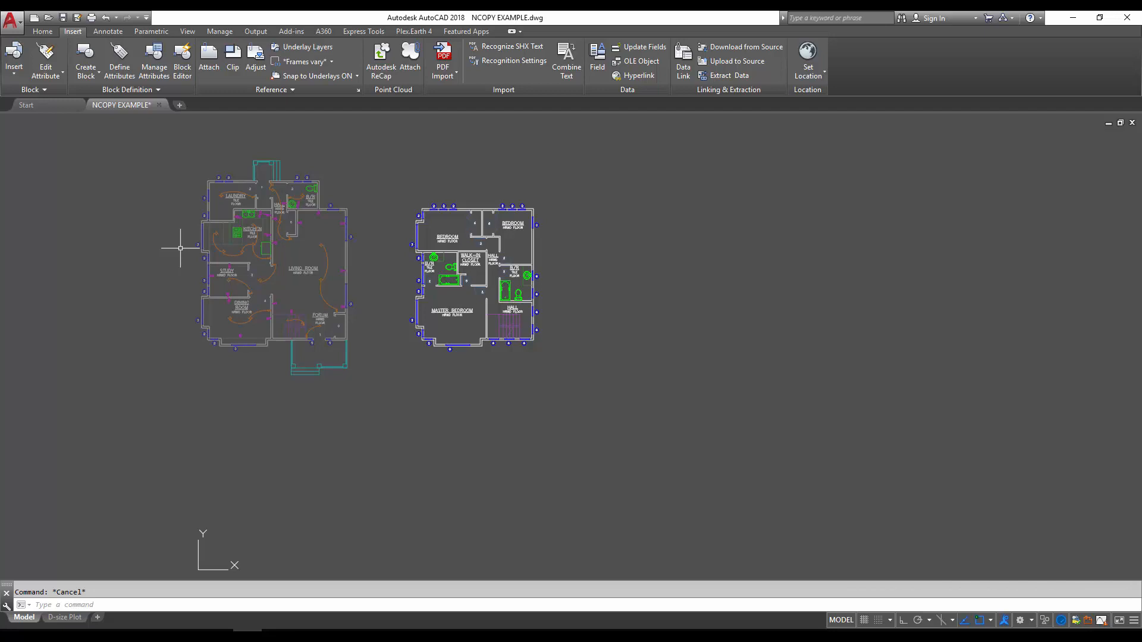
{"action": "mouse_move", "coordinate": [235, 253]}
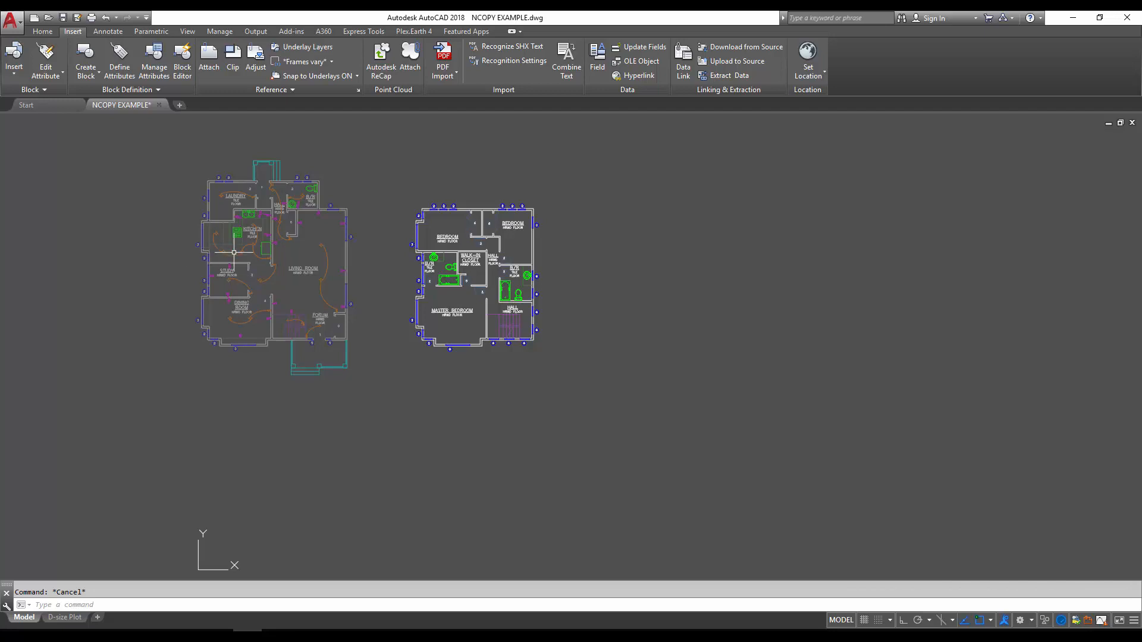
Detach the floorplan xref from the External References palette
{"action": "left_click", "coordinate": [234, 254]}
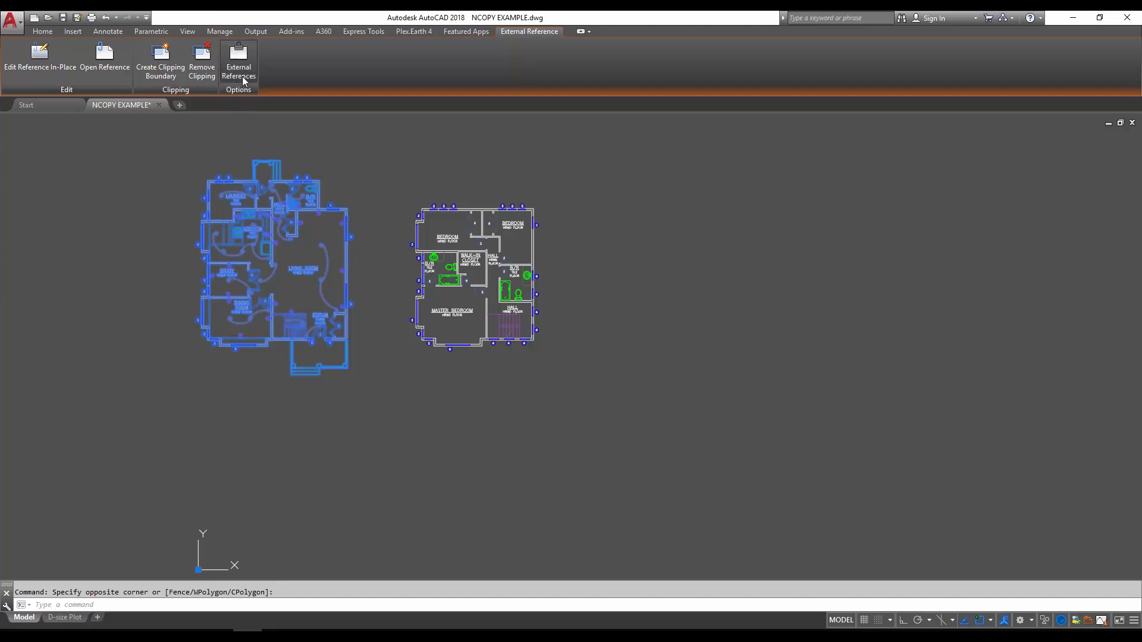
{"action": "left_click", "coordinate": [238, 64]}
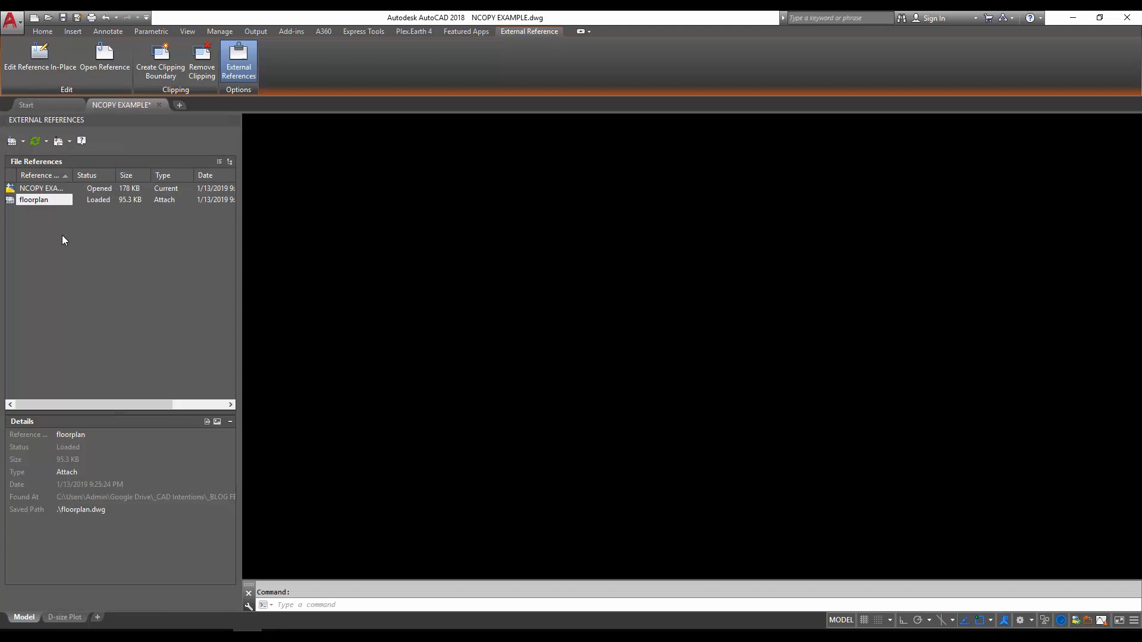
{"action": "right_click", "coordinate": [33, 200]}
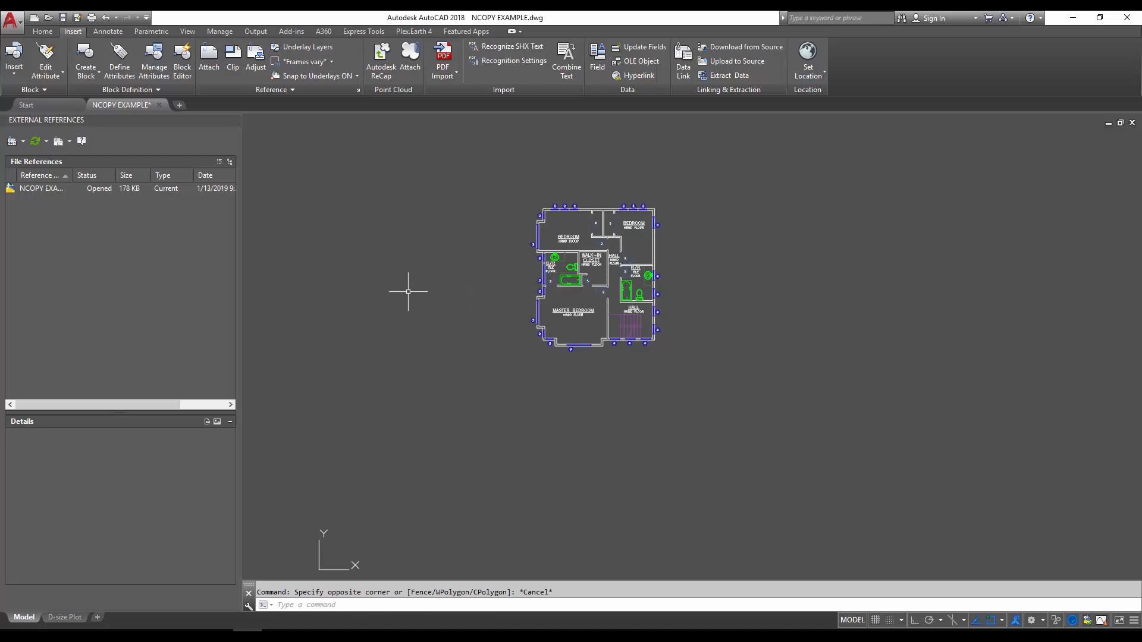
In Insert (I), browse to and load floorplan.dwg as the block to insert
{"action": "type", "text": "I"}
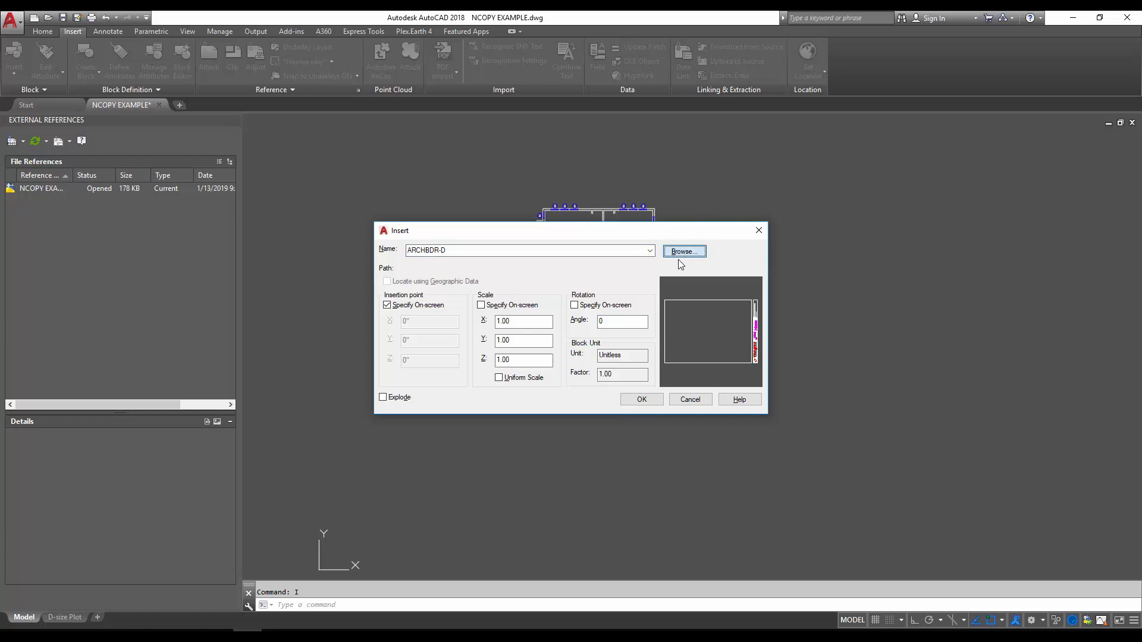
{"action": "left_click", "coordinate": [683, 251]}
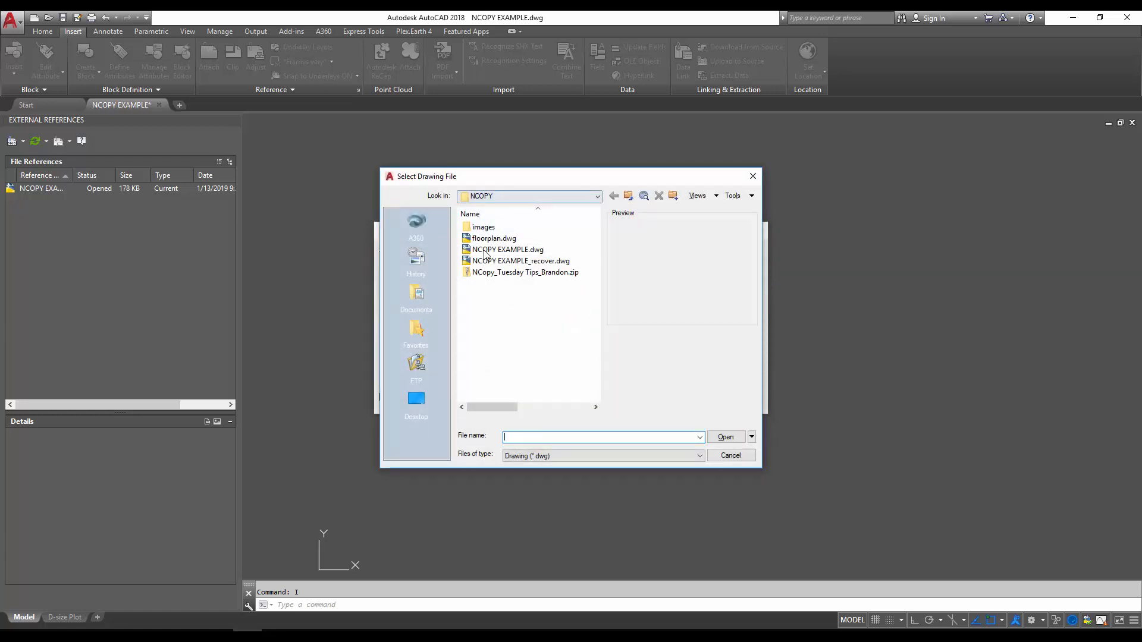
{"action": "left_click", "coordinate": [493, 238]}
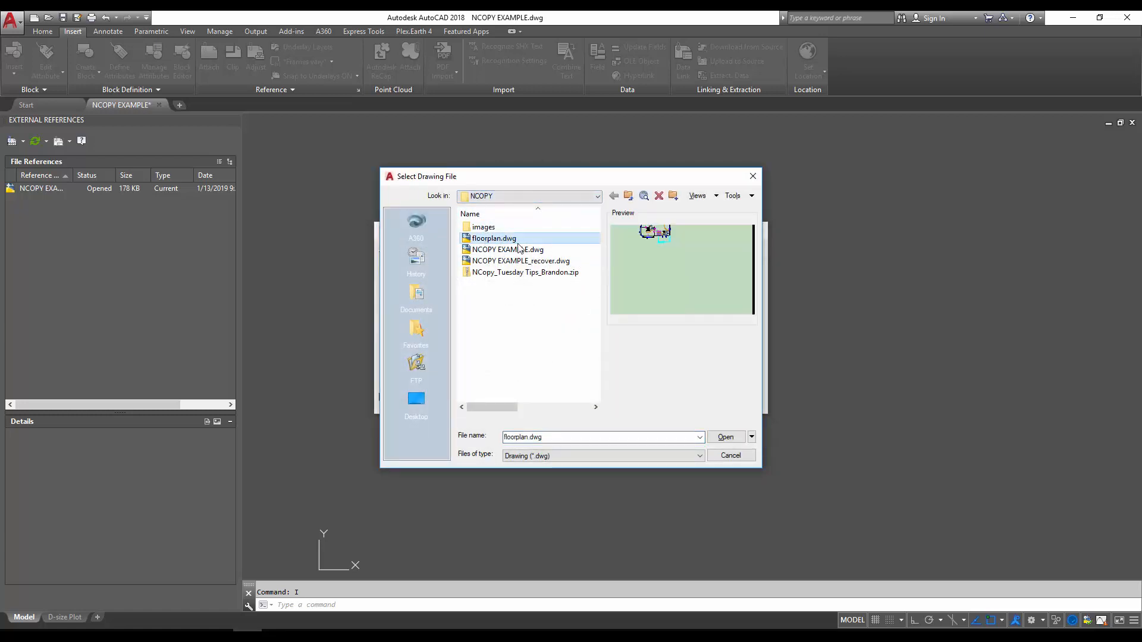
{"action": "mouse_move", "coordinate": [415, 220]}
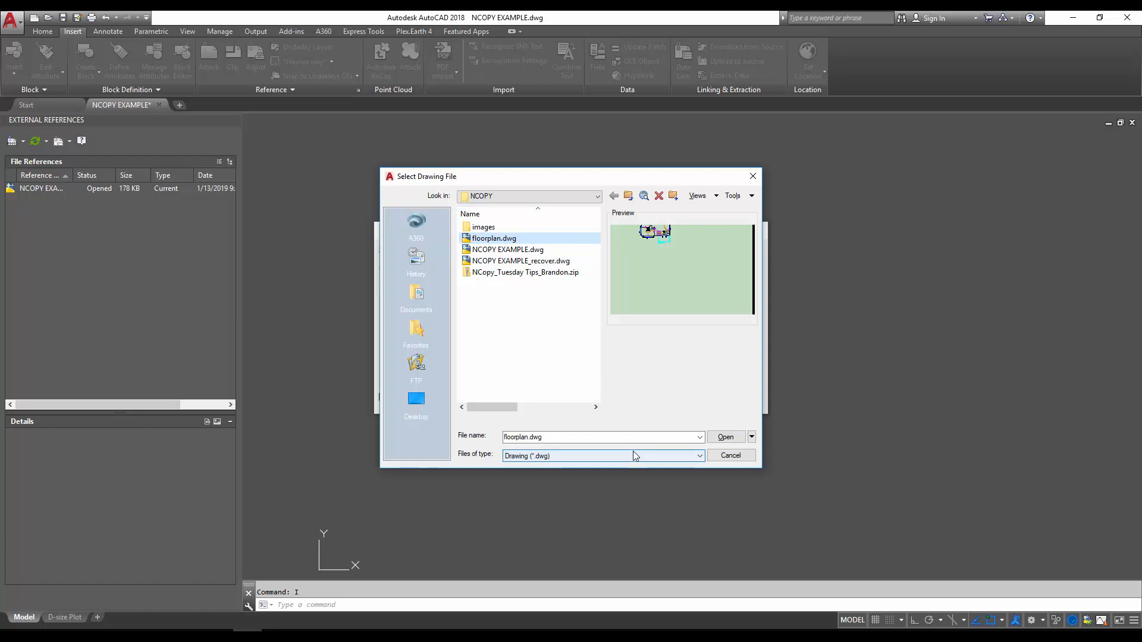
{"action": "mouse_move", "coordinate": [682, 457]}
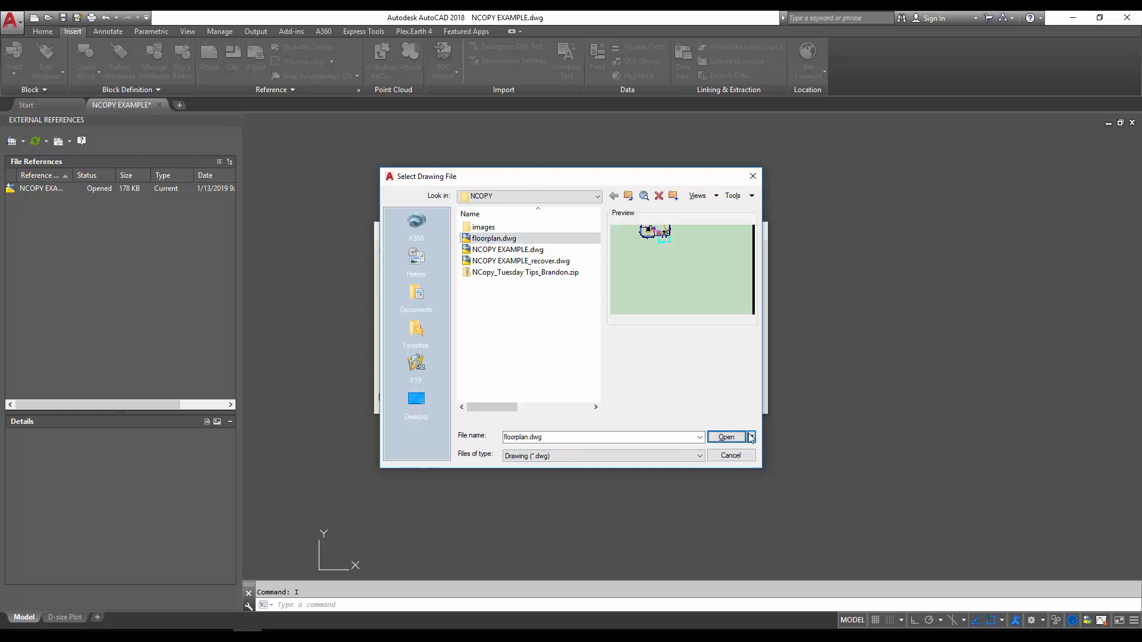
{"action": "left_click", "coordinate": [725, 437]}
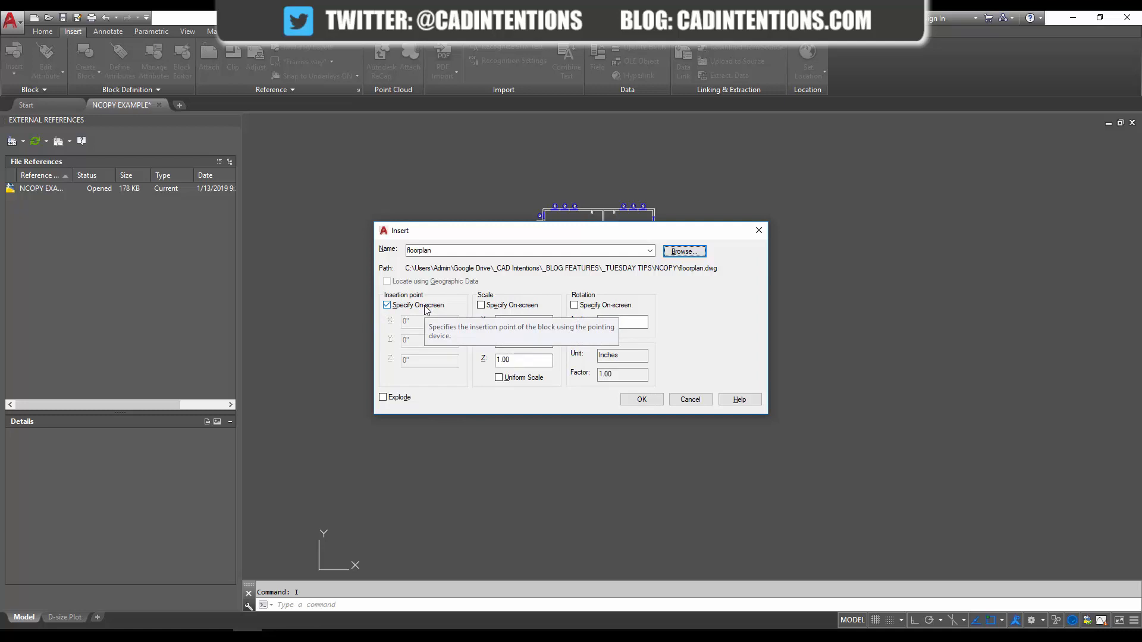
Insert the floorplan block at 0,0,0 by coordinates rather than picking on-screen
{"action": "left_click", "coordinate": [386, 304]}
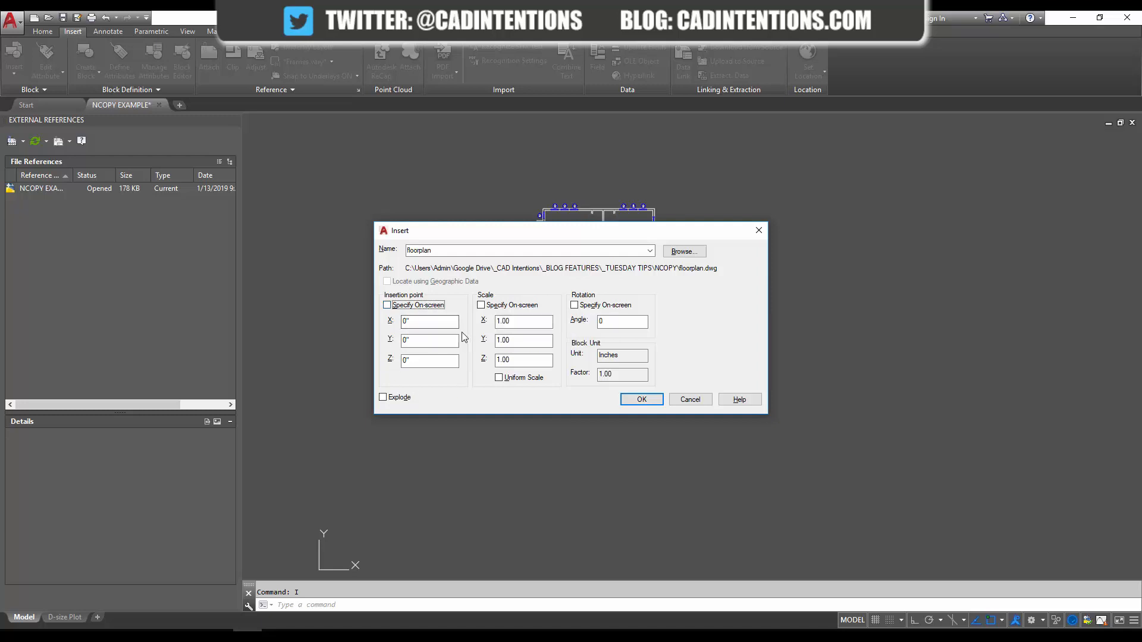
{"action": "mouse_move", "coordinate": [429, 360]}
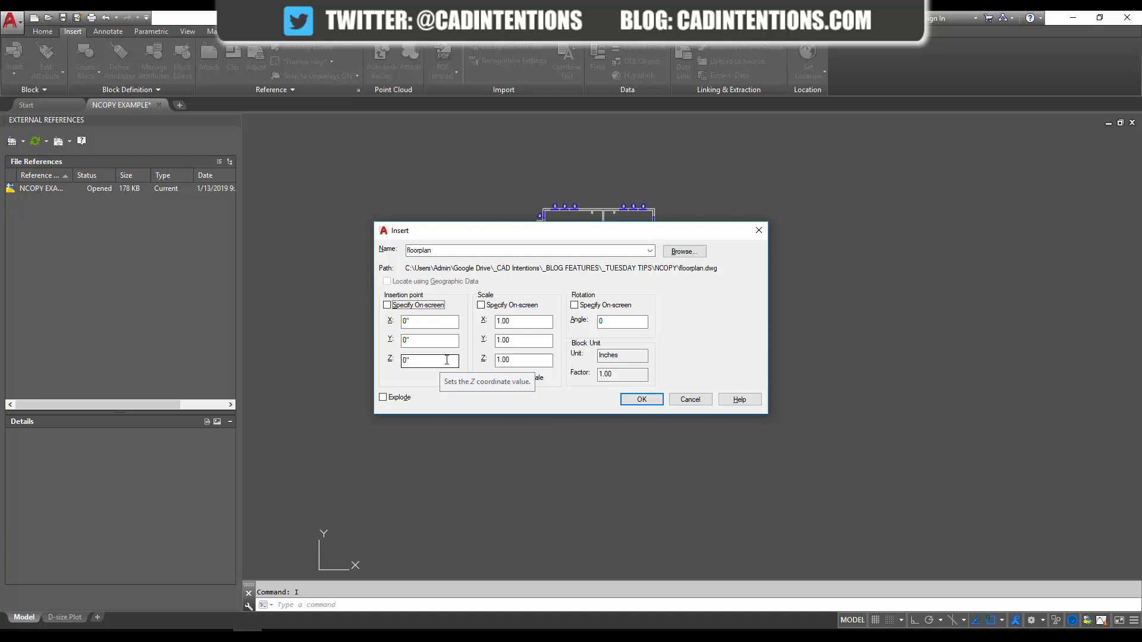
{"action": "mouse_move", "coordinate": [323, 375]}
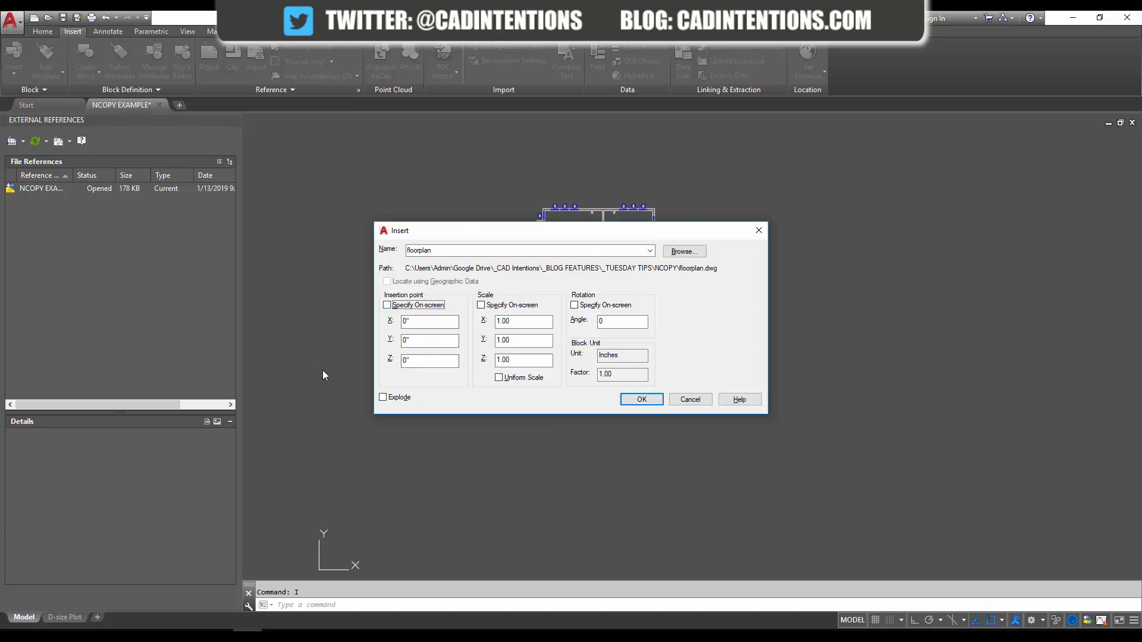
{"action": "mouse_move", "coordinate": [780, 357]}
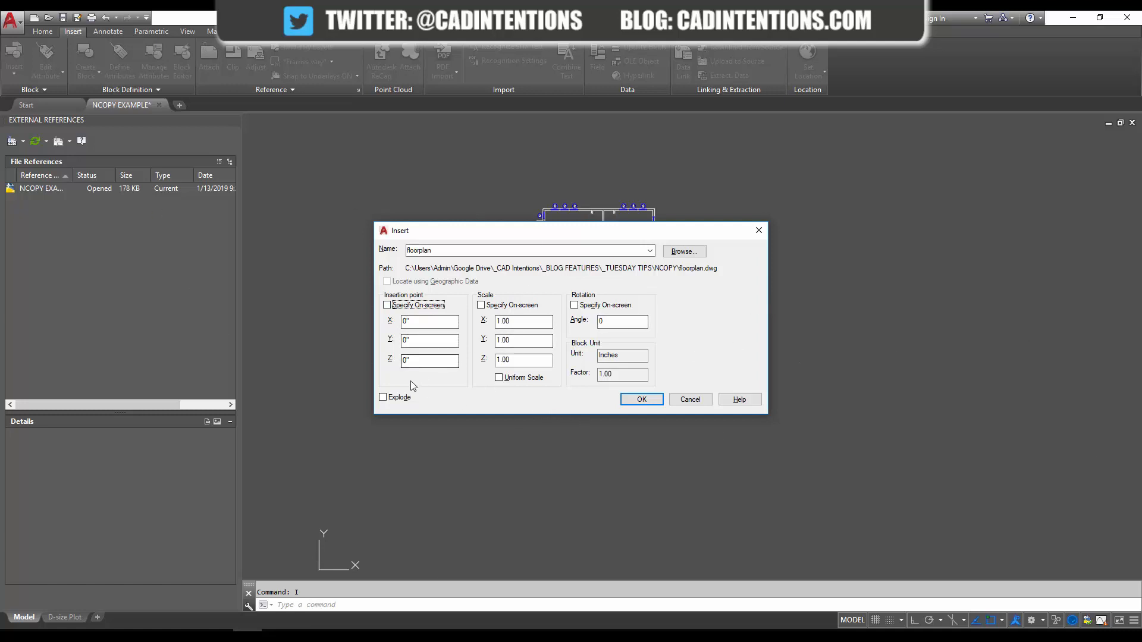
{"action": "mouse_move", "coordinate": [358, 408]}
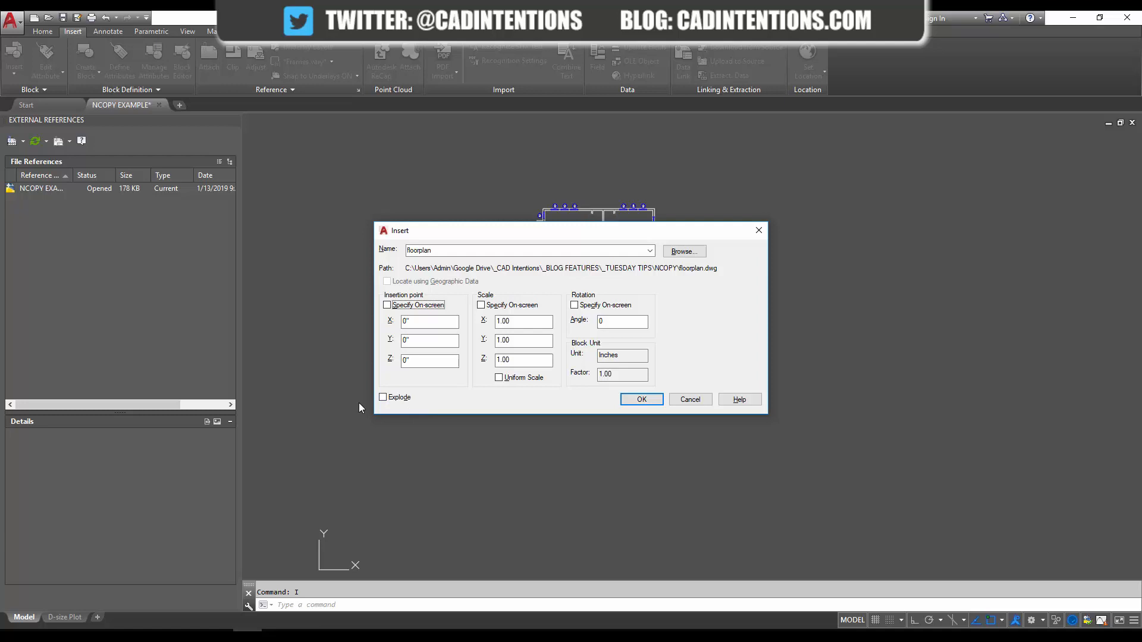
{"action": "mouse_move", "coordinate": [419, 410]}
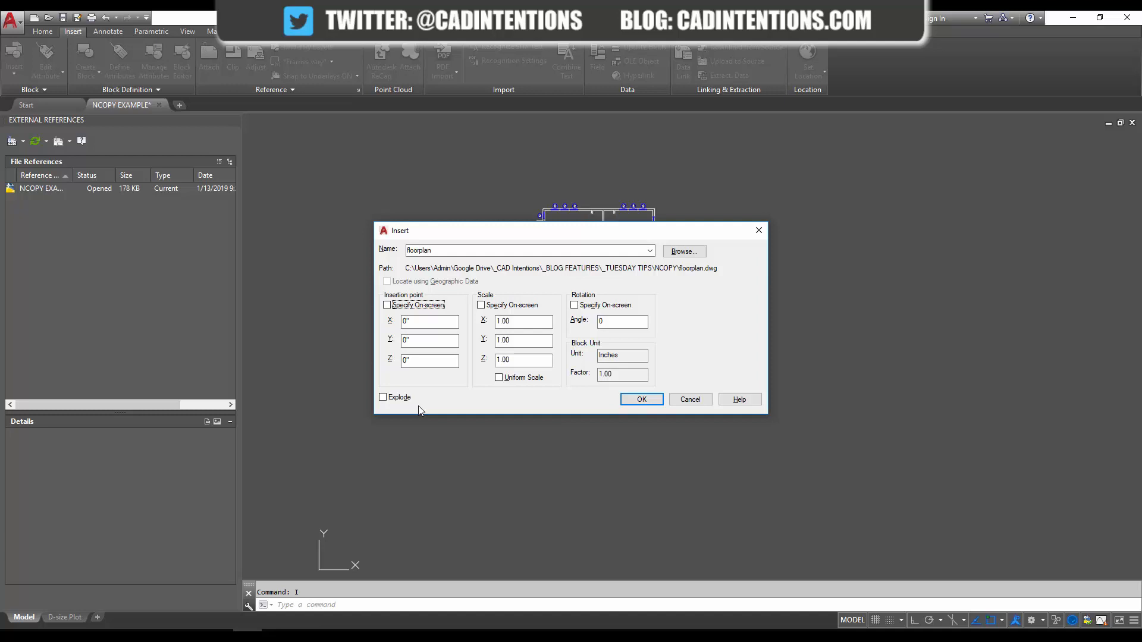
{"action": "mouse_move", "coordinate": [569, 394]}
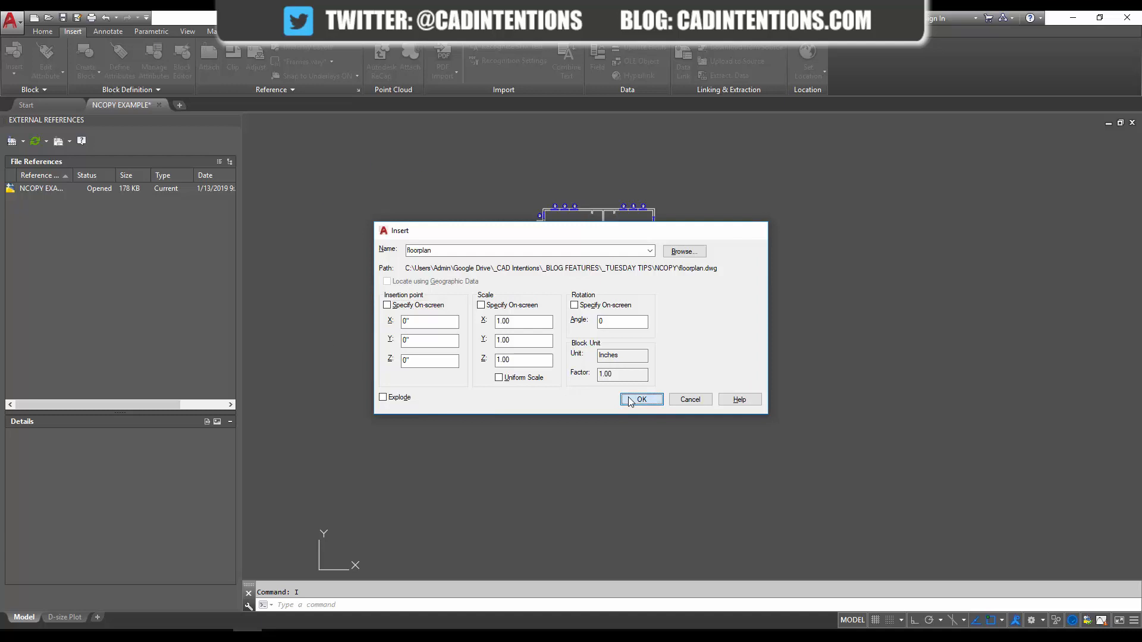
{"action": "left_click", "coordinate": [640, 399]}
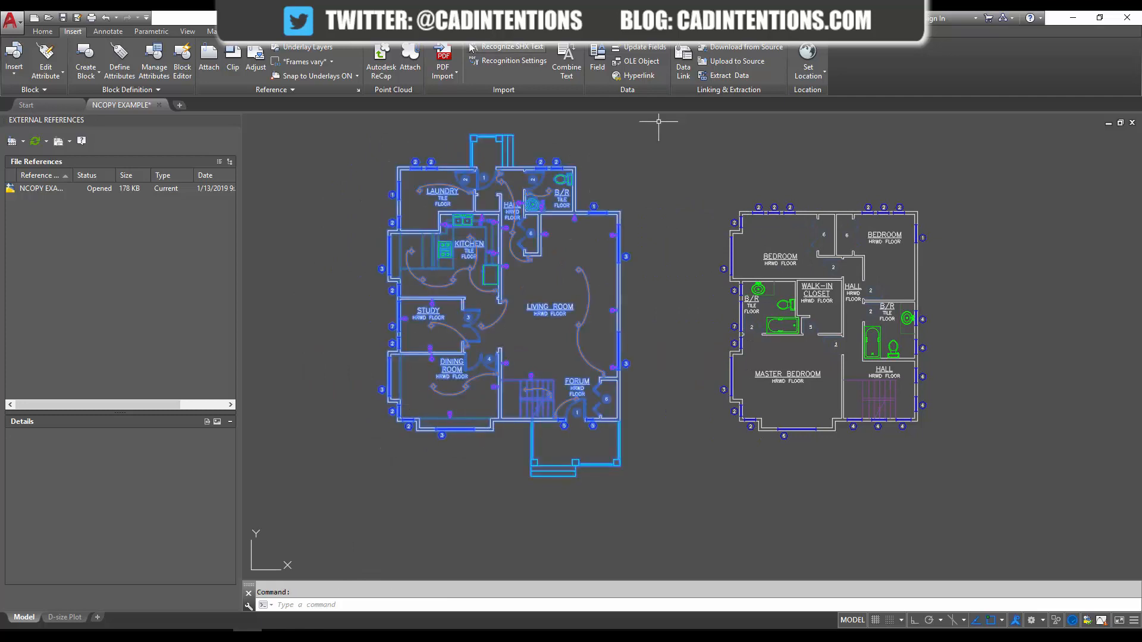
{"action": "mouse_move", "coordinate": [439, 291]}
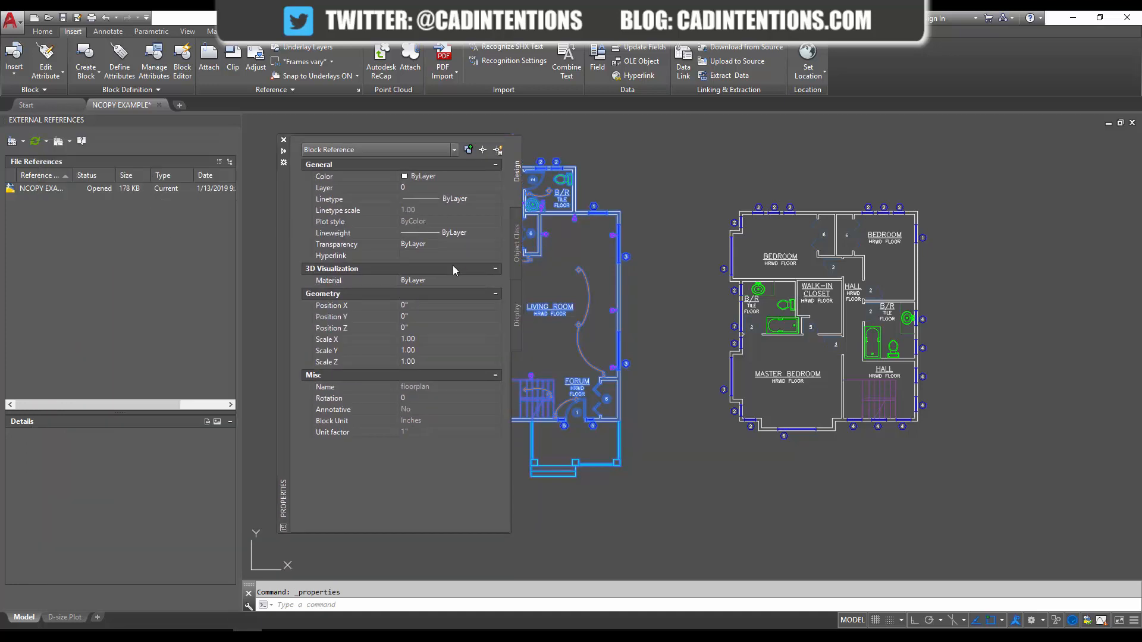
{"action": "key", "text": "Escape"}
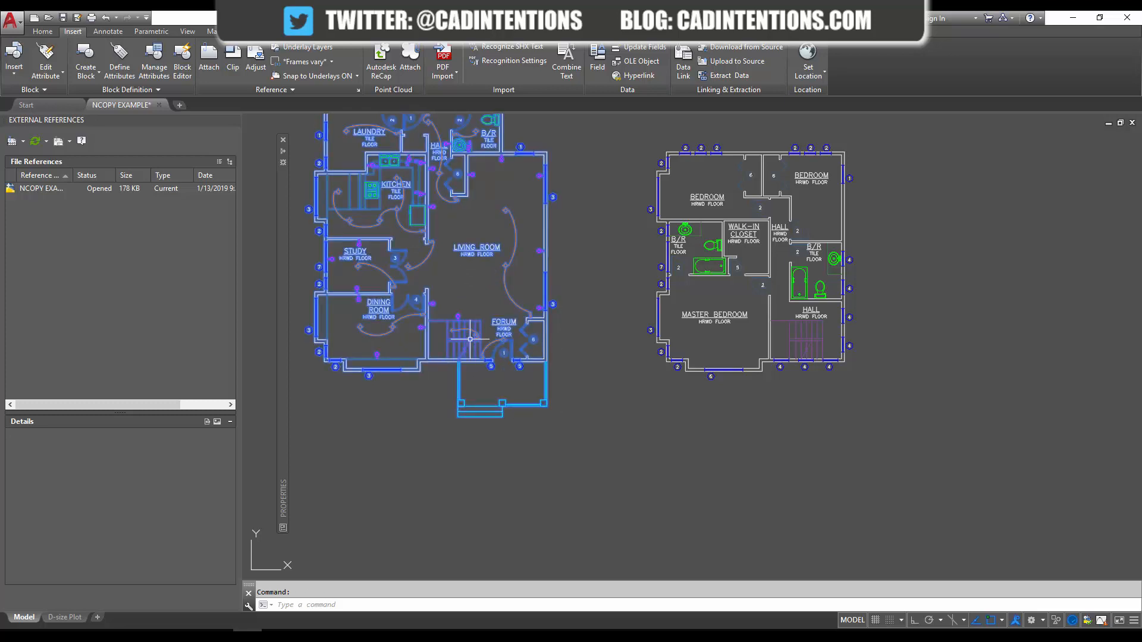
Run EXPLODE on the inserted floorplan block to break it into linework and blocks
{"action": "type", "text": "EXPL"}
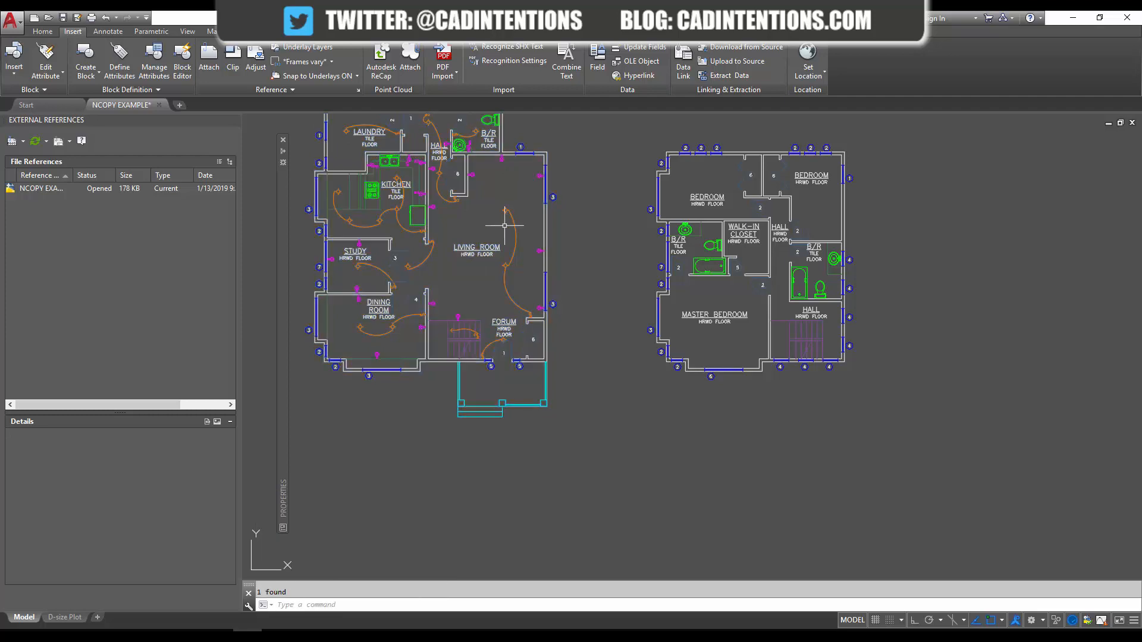
{"action": "key", "text": "Escape"}
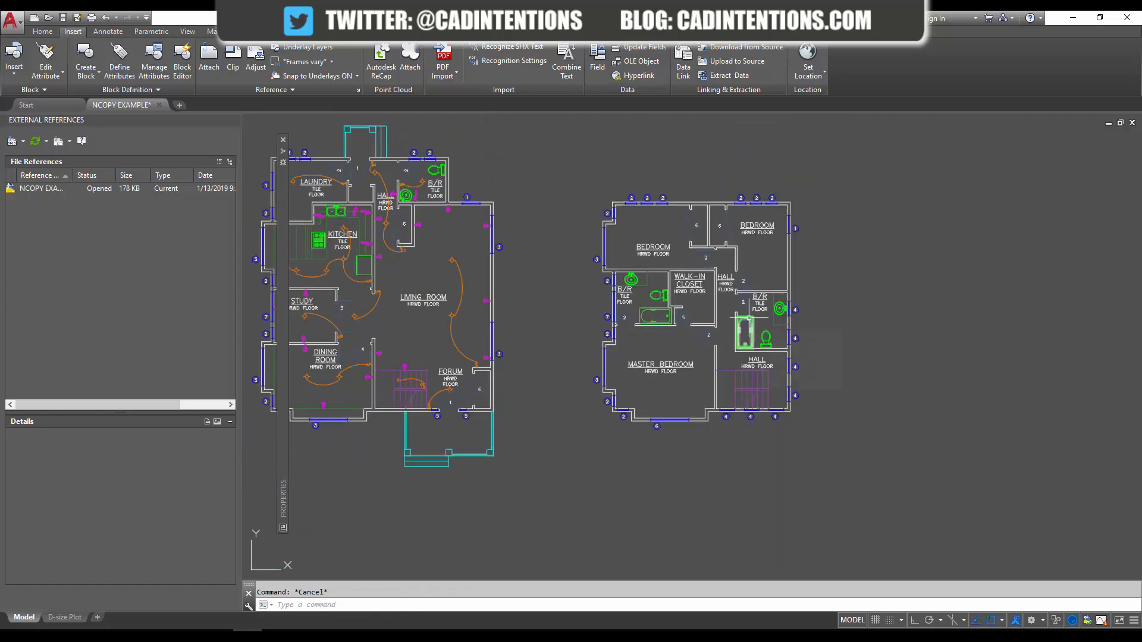
{"action": "mouse_move", "coordinate": [745, 343]}
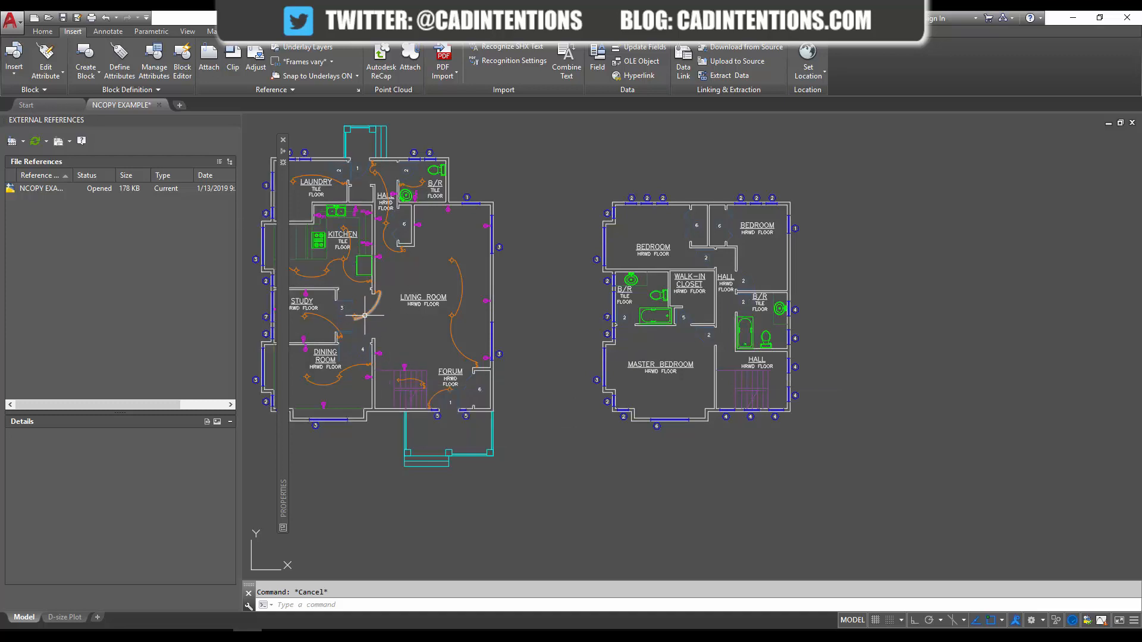
Switch the kitchen stove block's visibility state from Plan to Front
{"action": "left_click", "coordinate": [41, 31]}
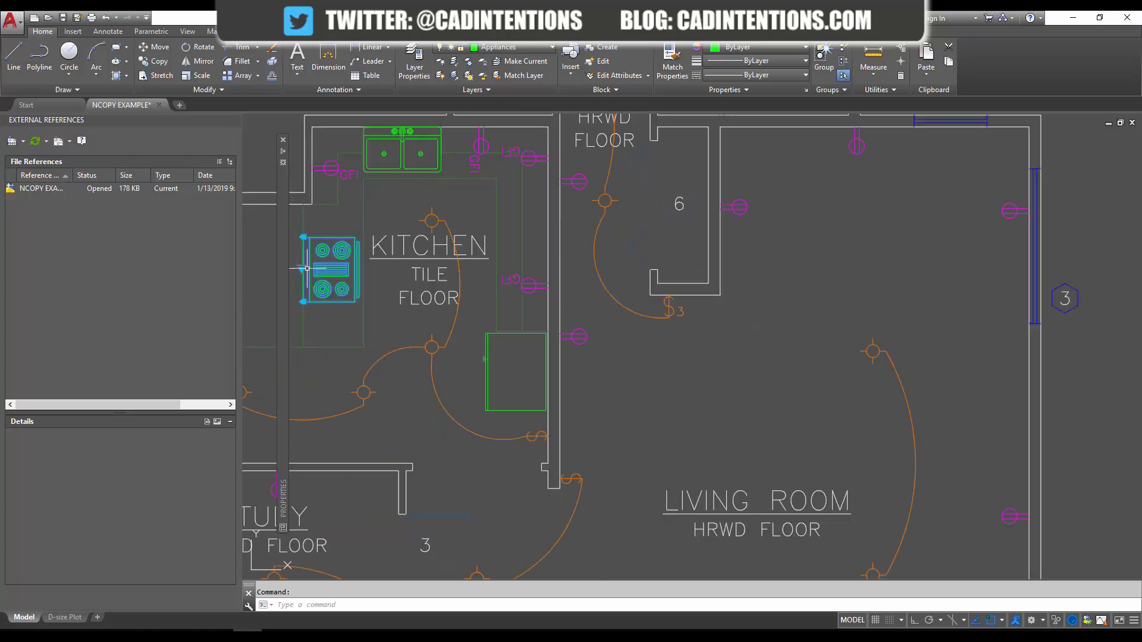
{"action": "left_click", "coordinate": [328, 270]}
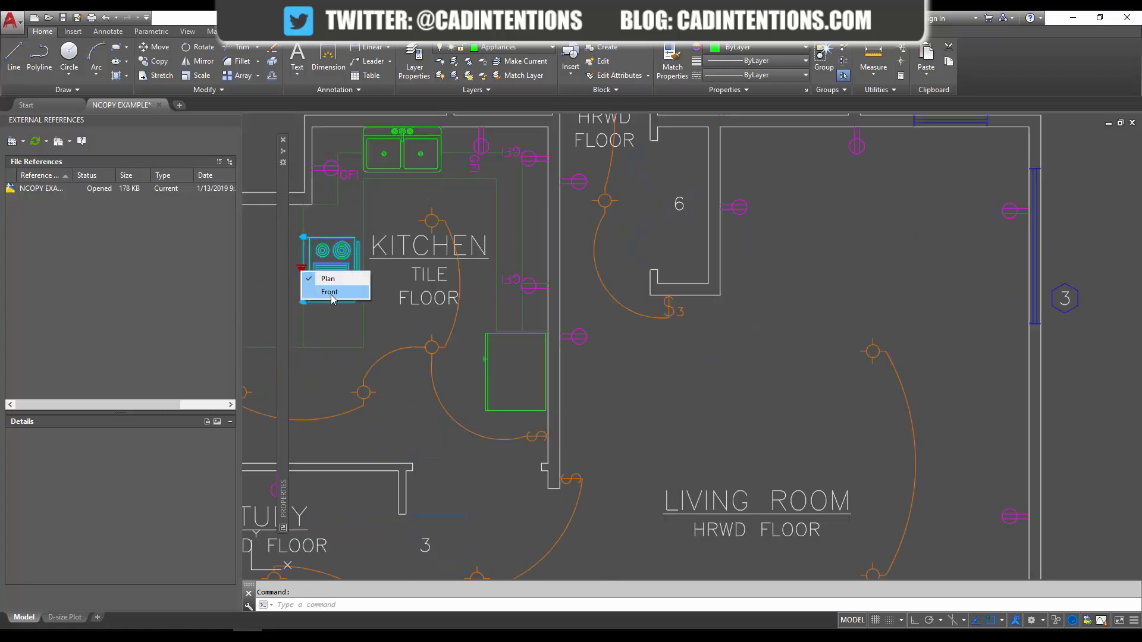
{"action": "left_click", "coordinate": [330, 291]}
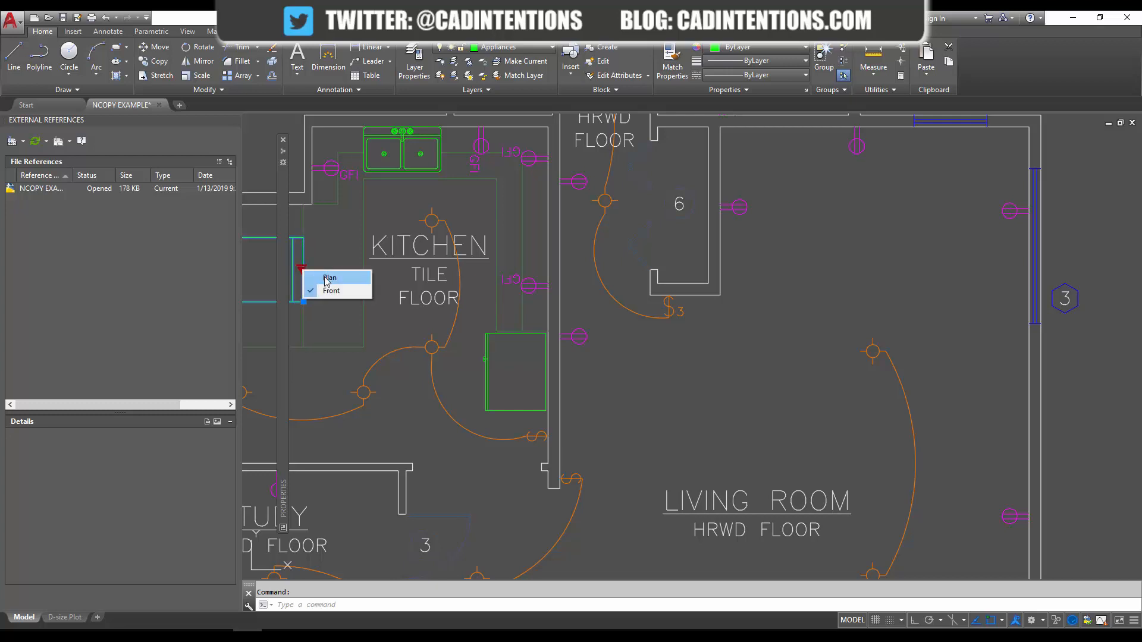